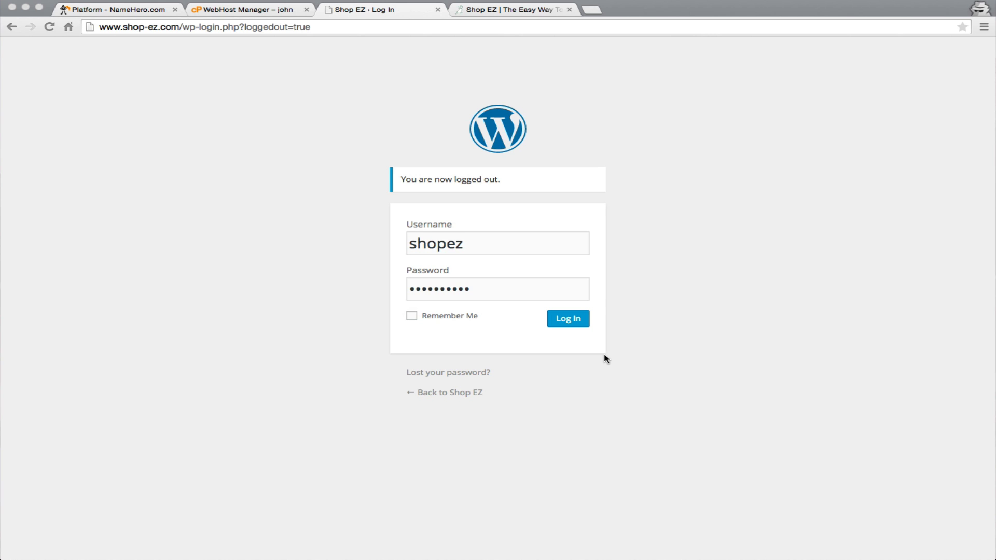
mouse_move(568, 319)
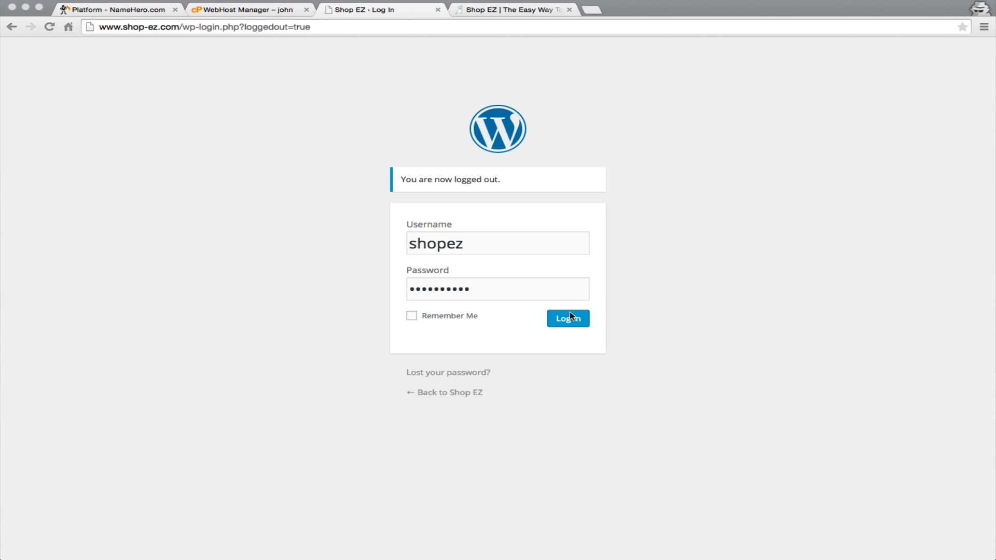
Log in to the Shop EZ site and land on its admin Dashboard
left_click(568, 318)
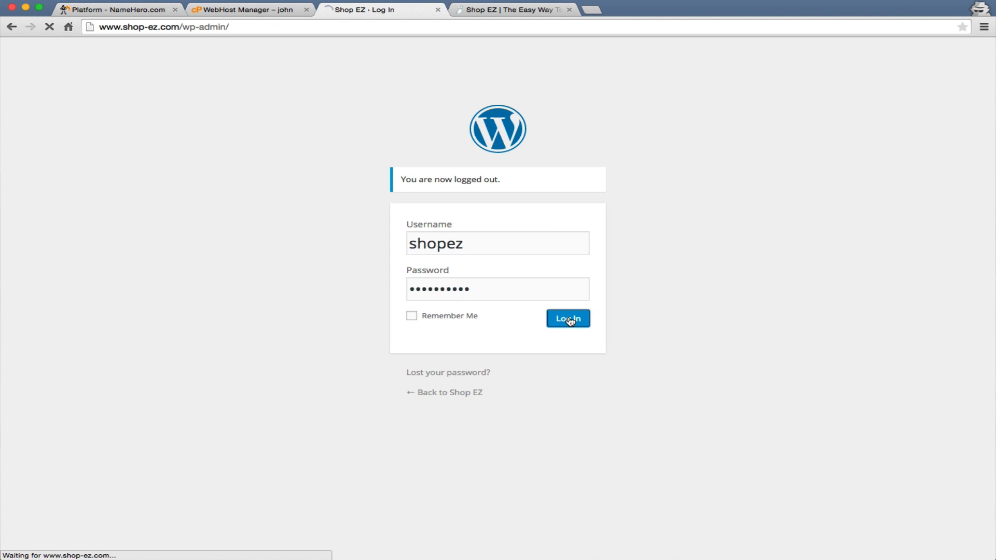
left_click(566, 318)
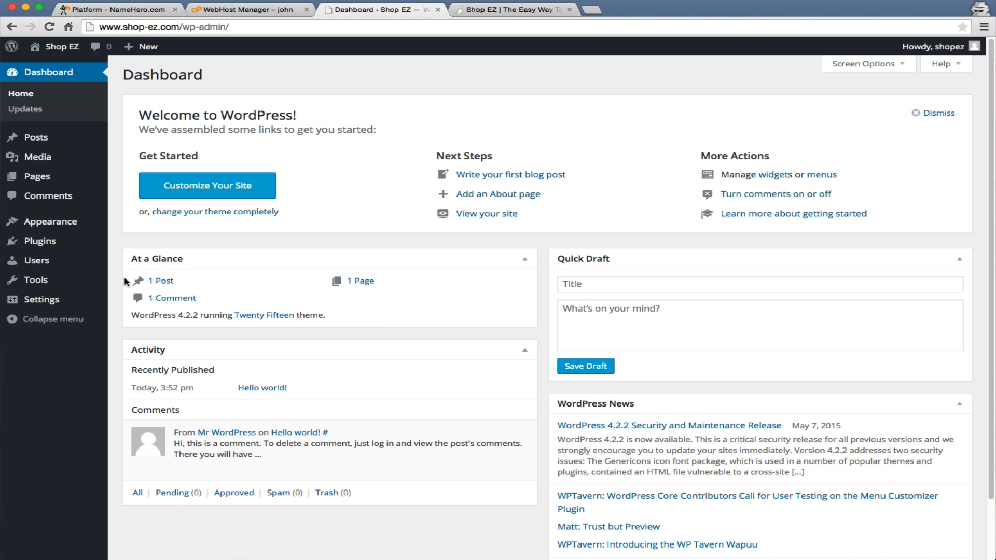
mouse_move(39, 241)
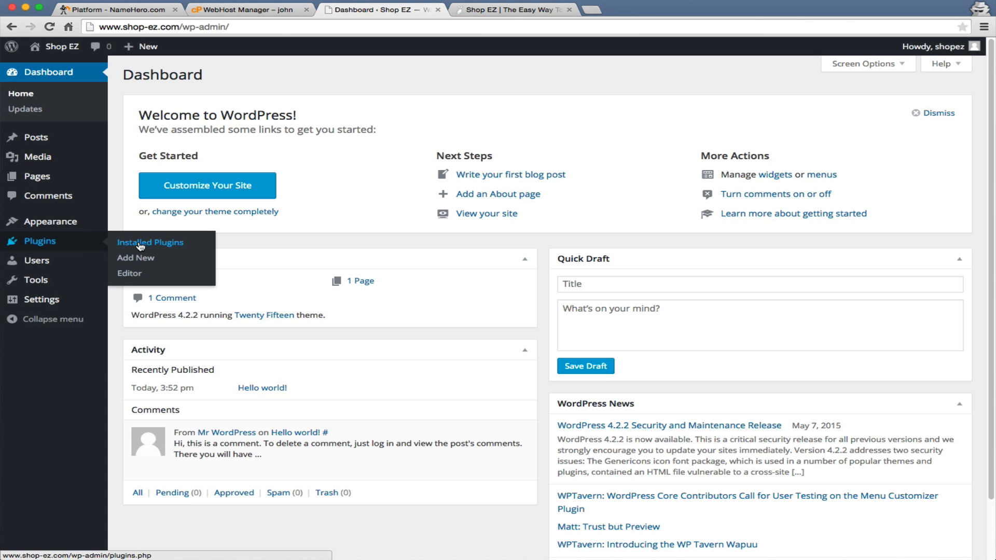
Go from Plugins to Add New and switch to uploading a plugin zip
left_click(150, 241)
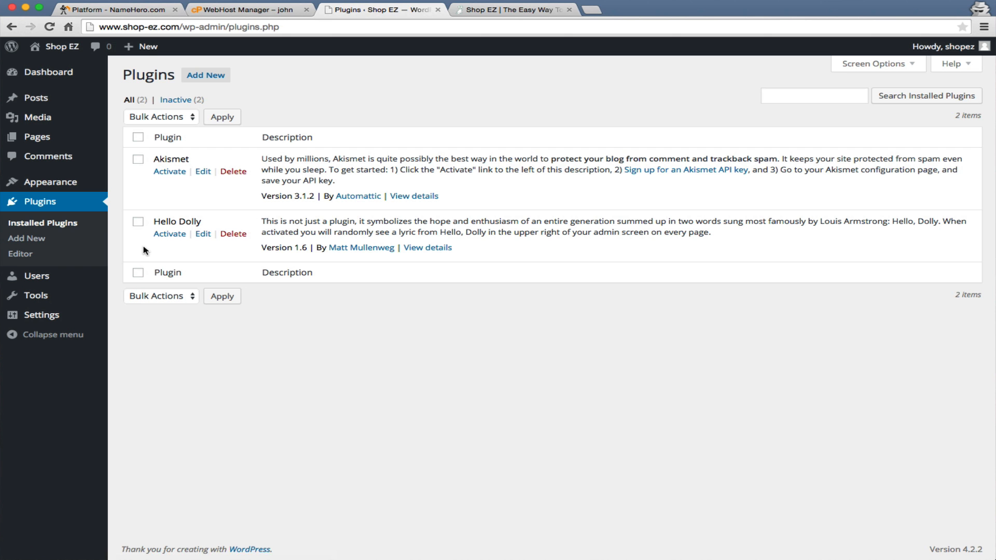
left_click(205, 75)
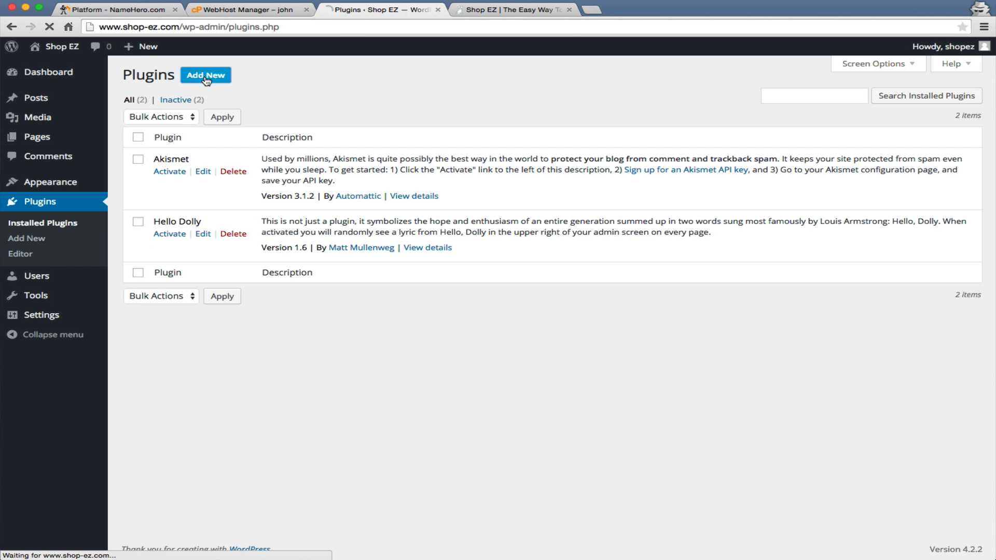
left_click(206, 75)
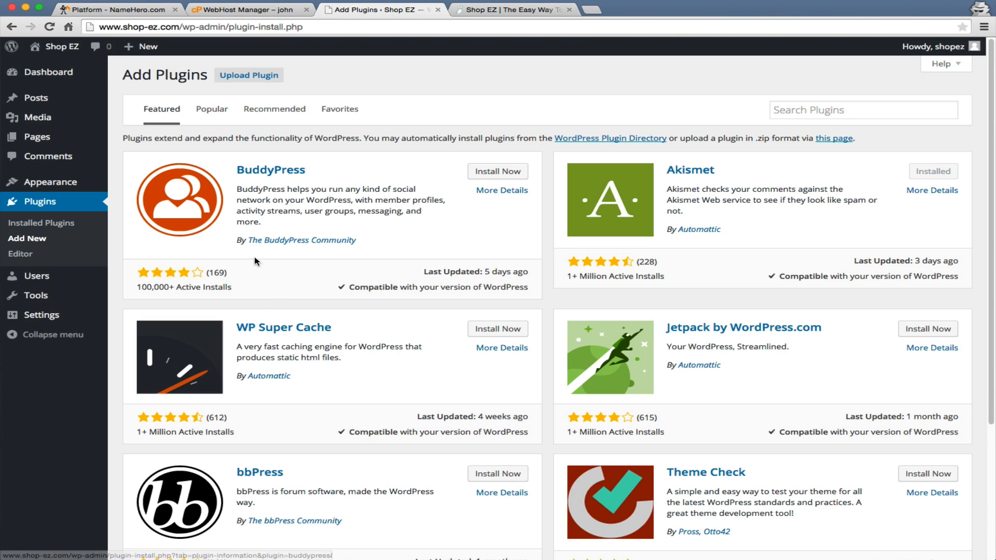
left_click(248, 75)
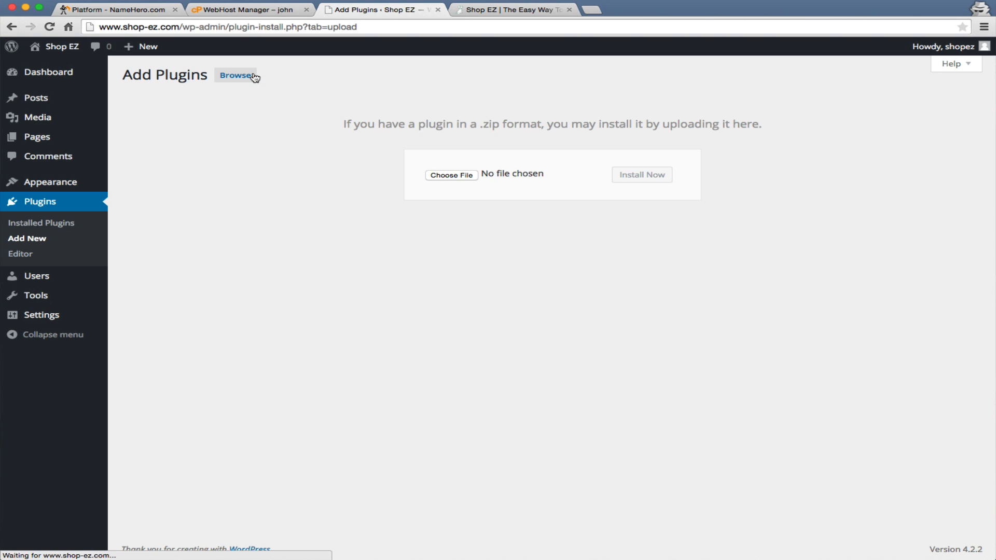
Choose aliplugin.zip and install the package on the site
left_click(451, 174)
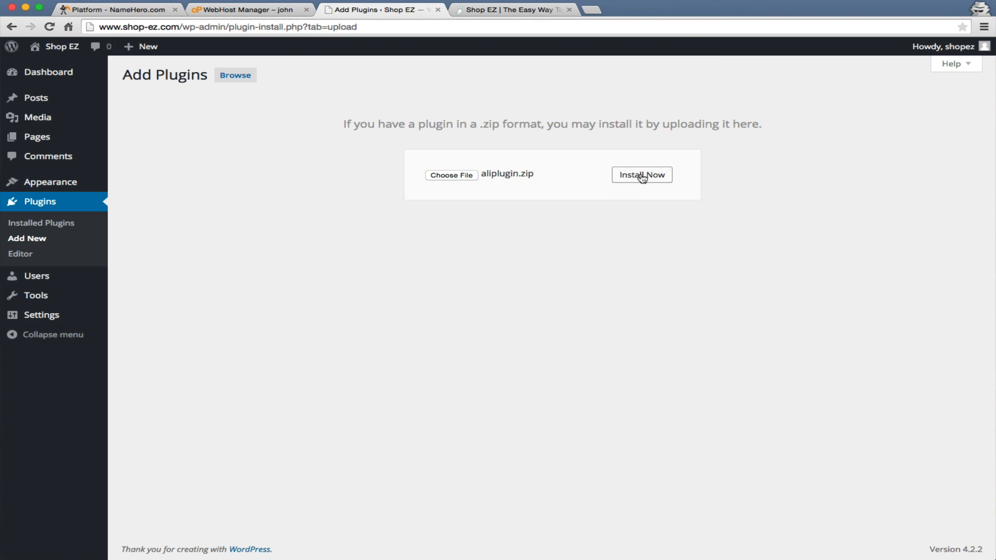
left_click(641, 174)
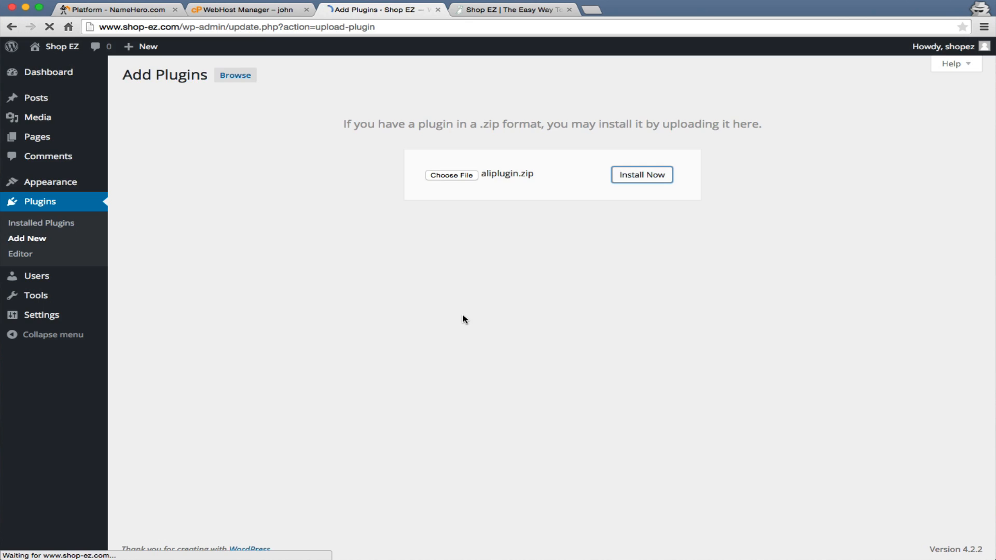
left_click(641, 174)
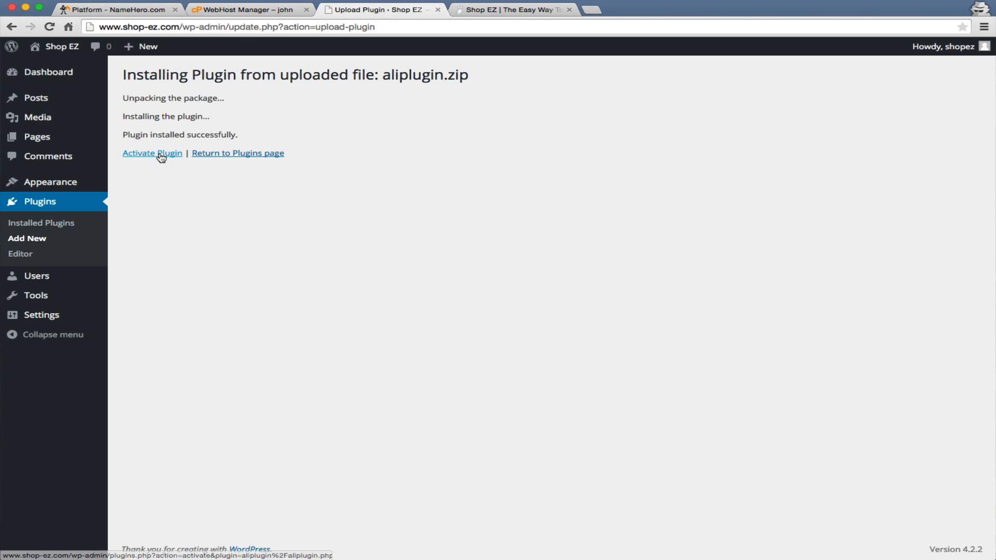
Activate AliPlugin and submit its license key to unlock the store dashboard
left_click(152, 153)
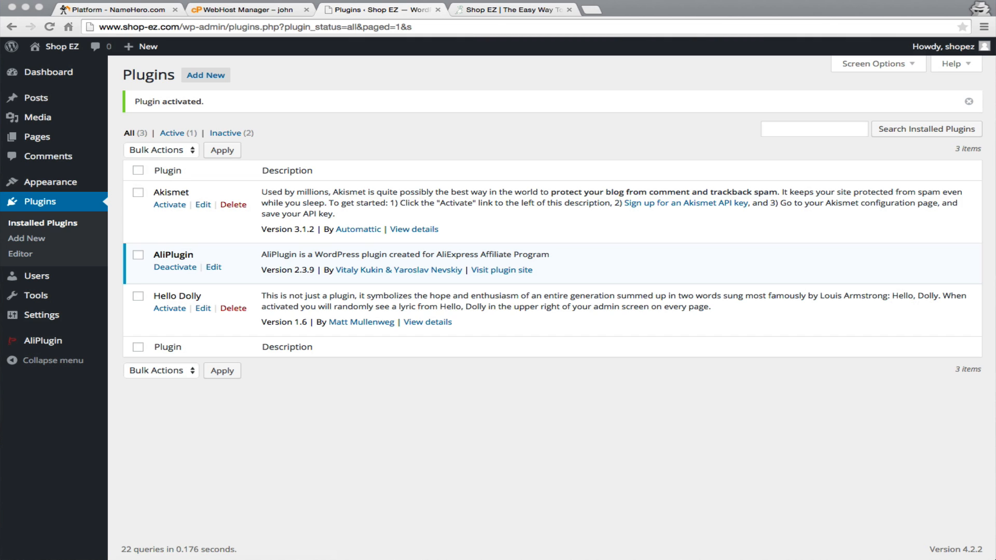
mouse_move(433, 127)
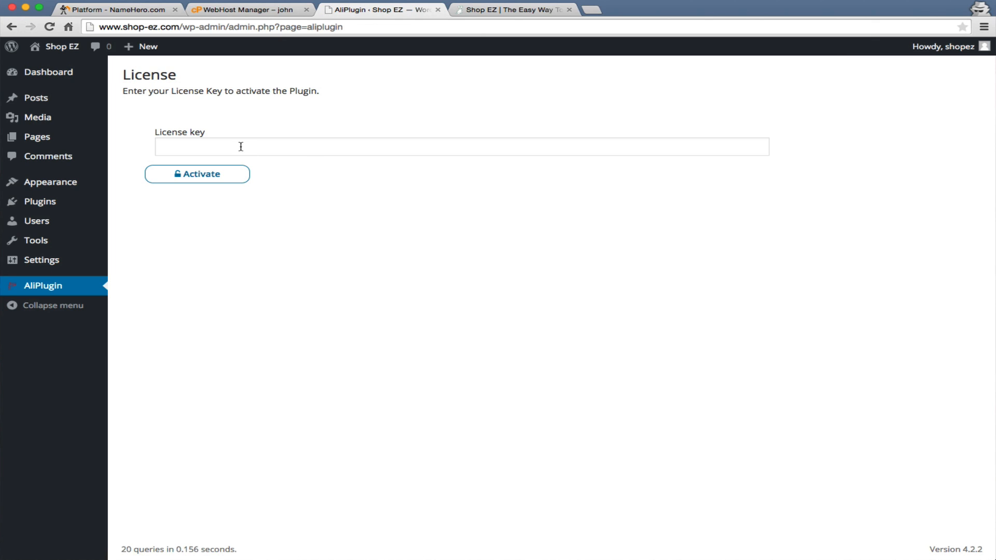
mouse_move(481, 102)
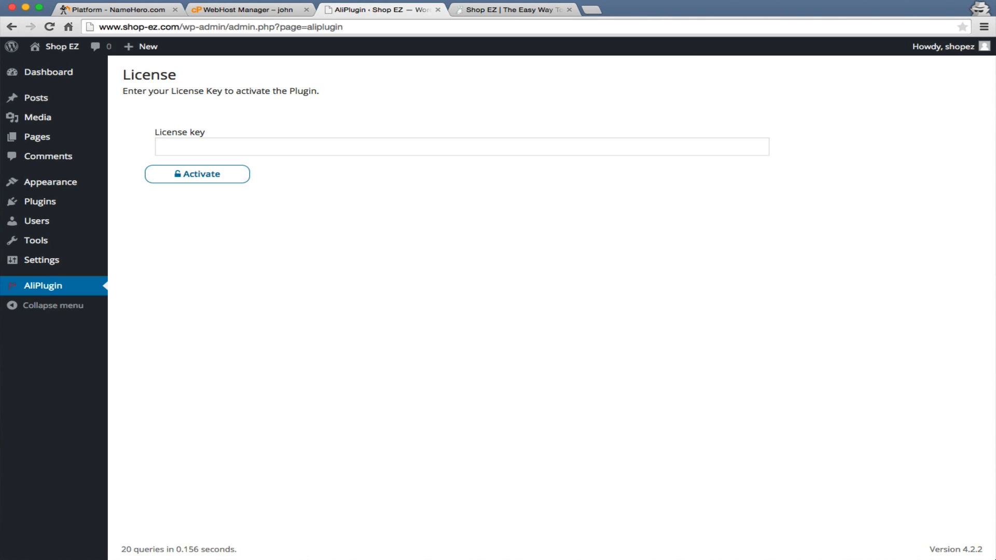
left_click(198, 175)
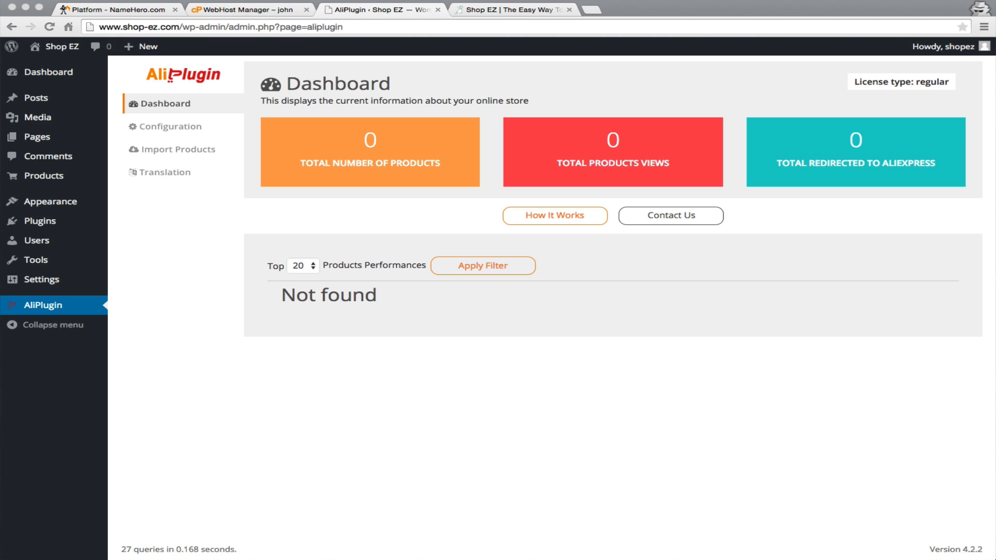
mouse_move(383, 94)
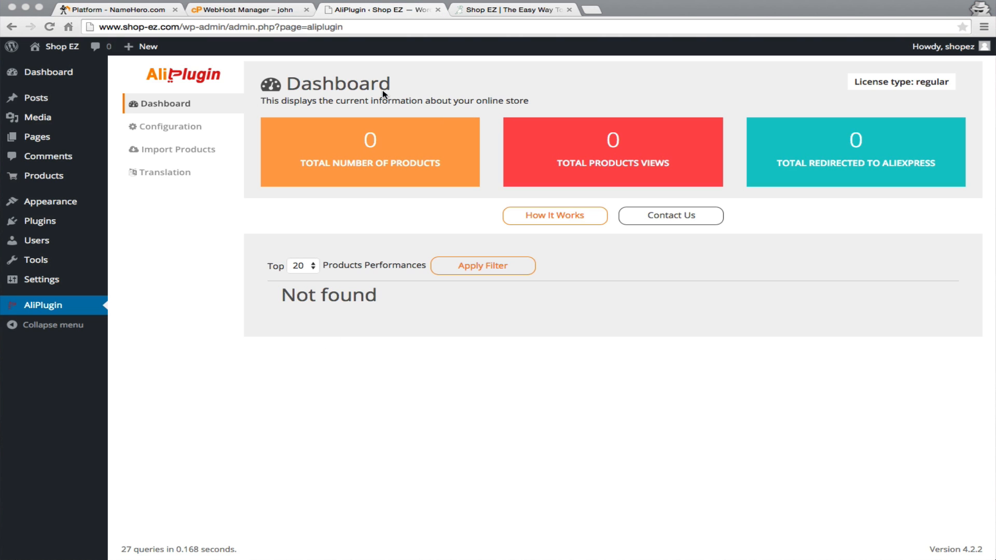
Open AliPlugin's Configuration page with the APP Key and Tracking ID fields
left_click(170, 126)
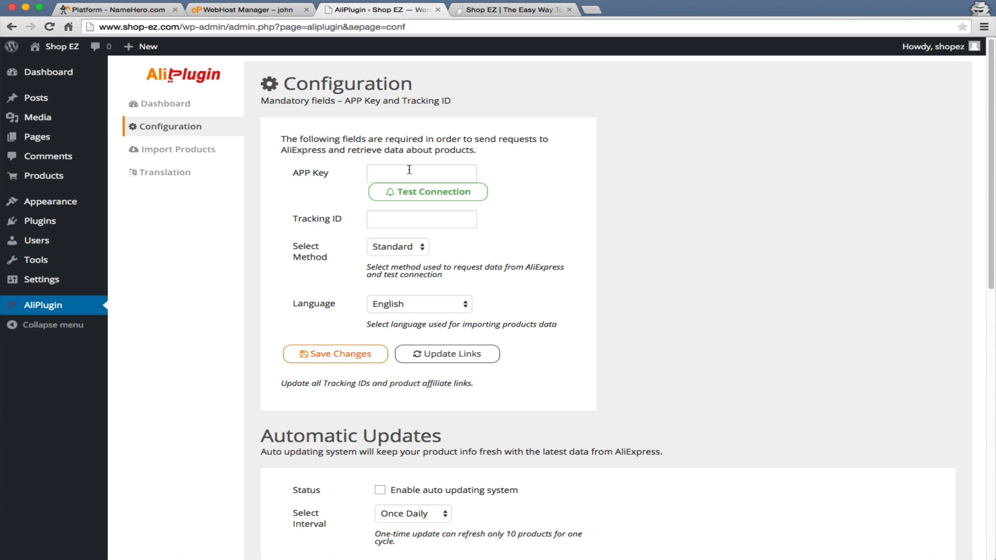
mouse_move(752, 158)
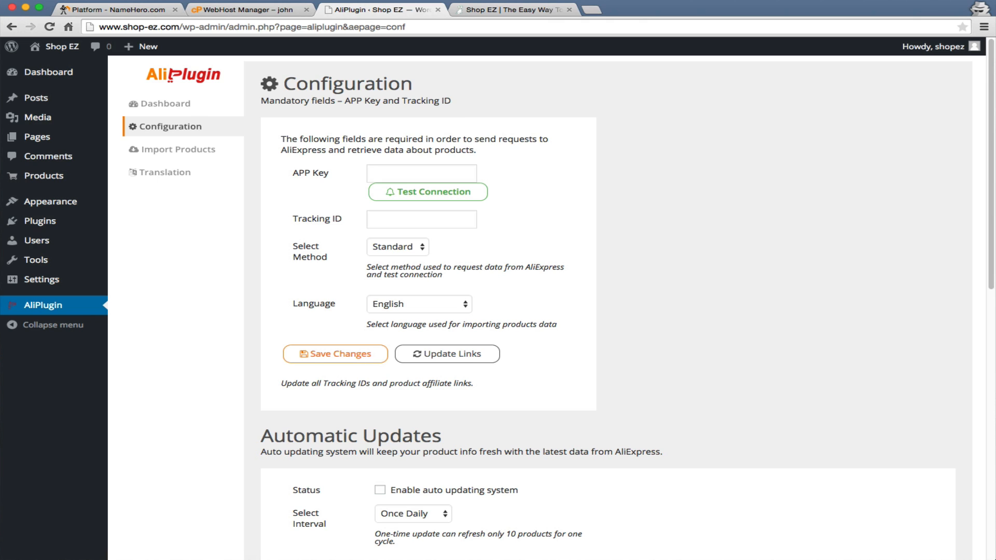
scroll("down", 3)
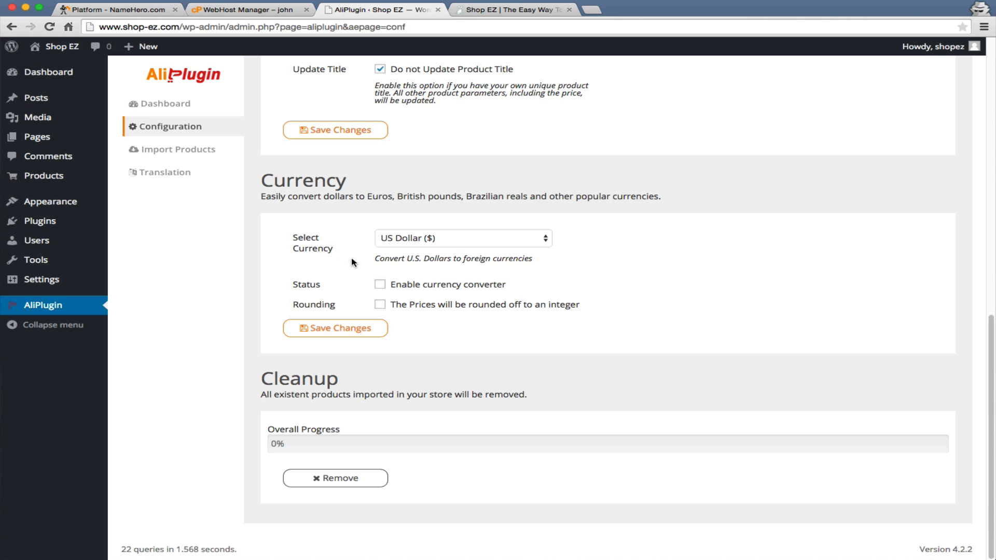
mouse_move(432, 237)
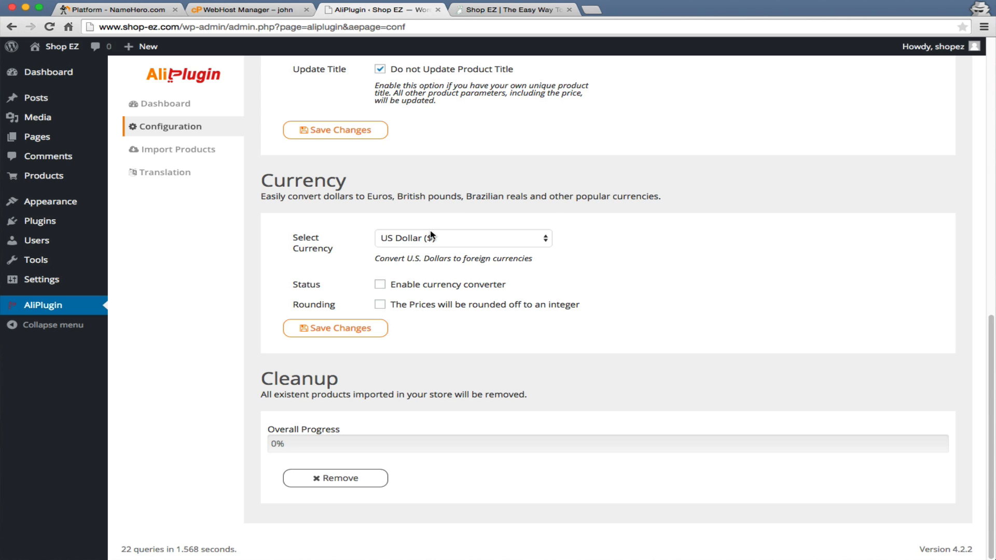
left_click(463, 238)
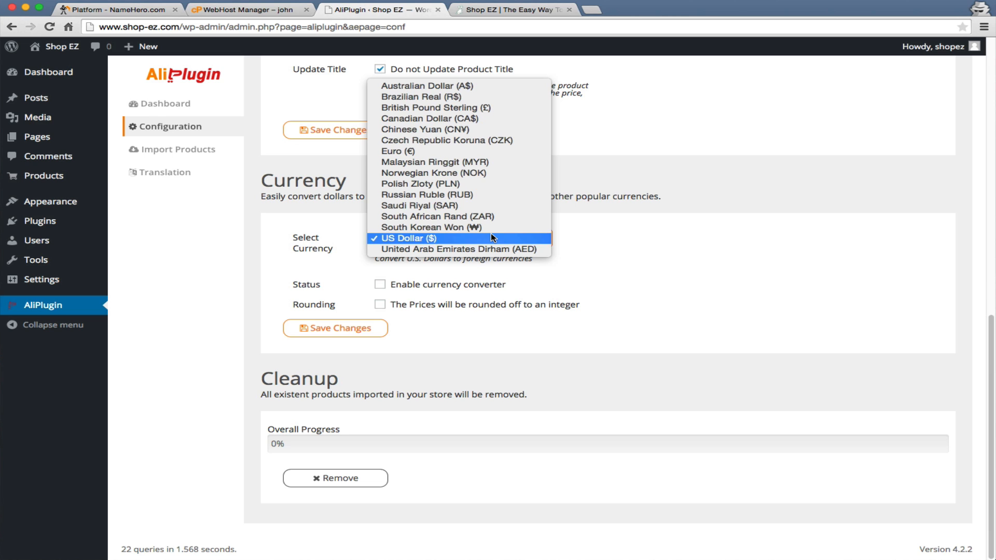
mouse_move(480, 249)
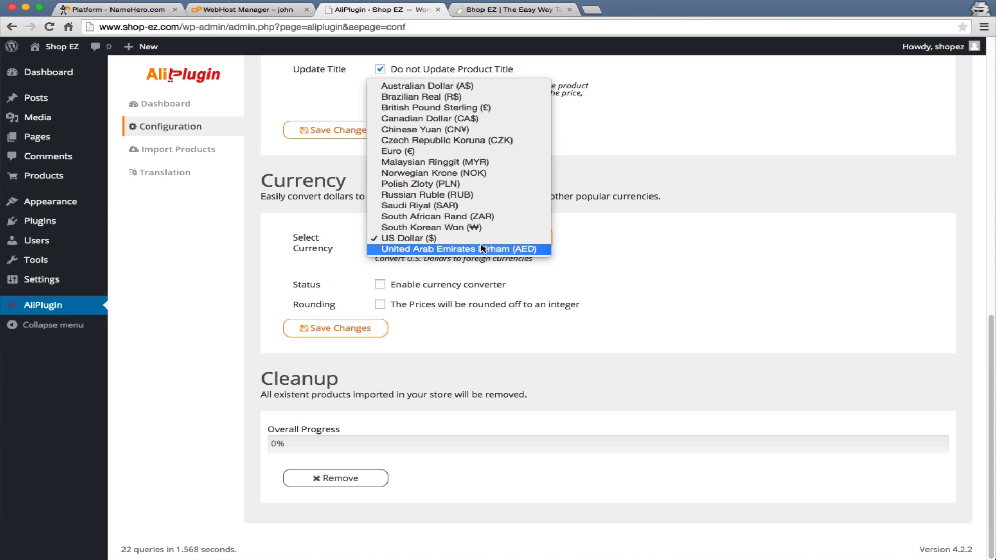
left_click(461, 238)
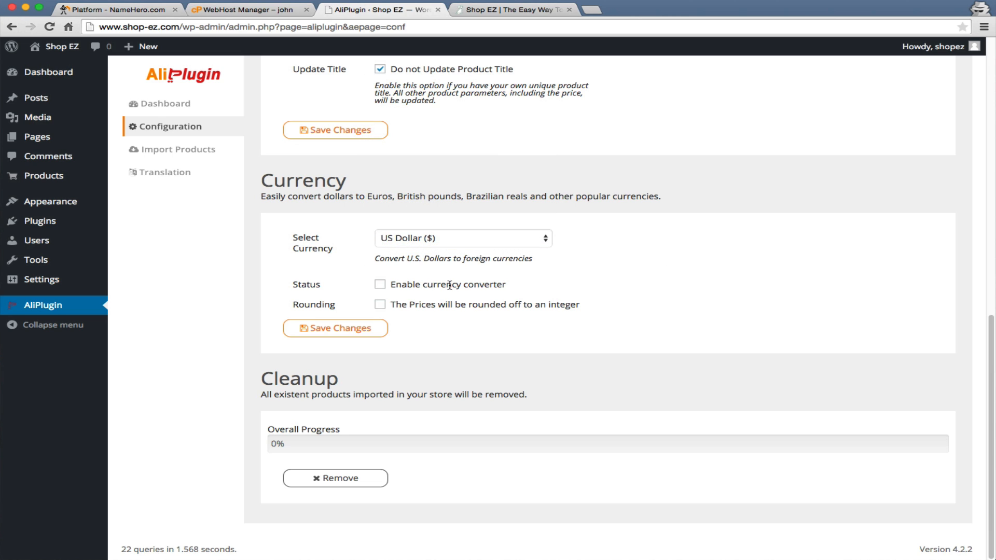
mouse_move(194, 157)
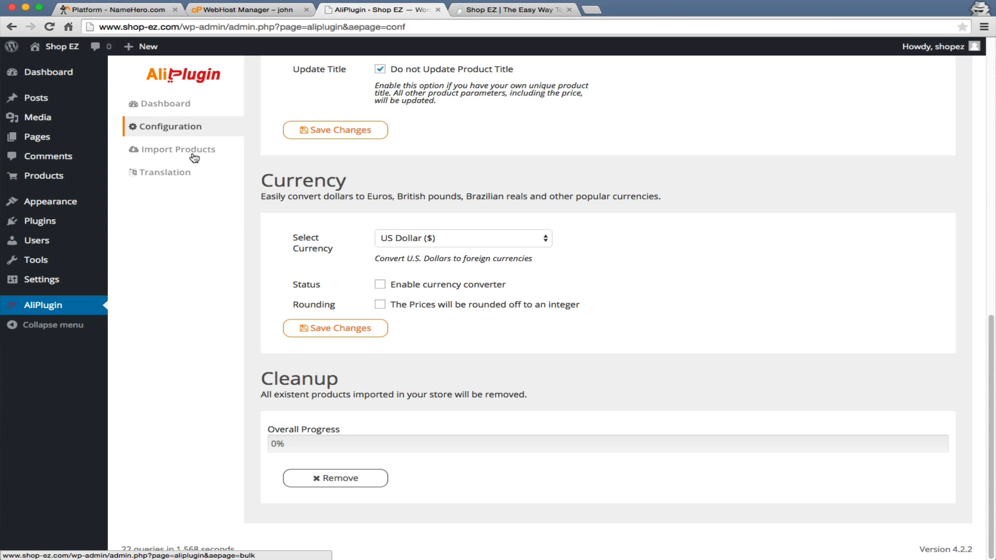
Visit the import tools, then show the installed Themes page with AL1 active
left_click(177, 149)
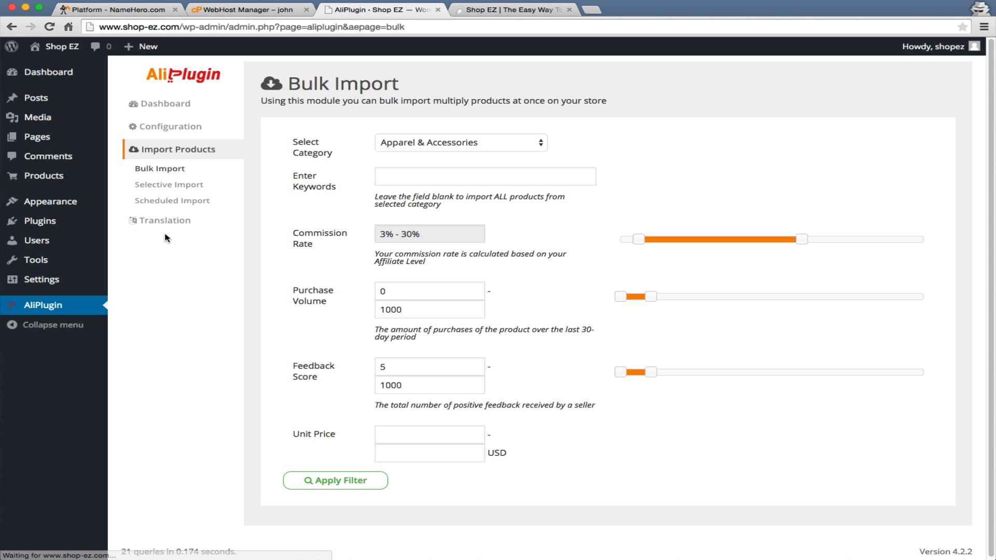
mouse_move(51, 201)
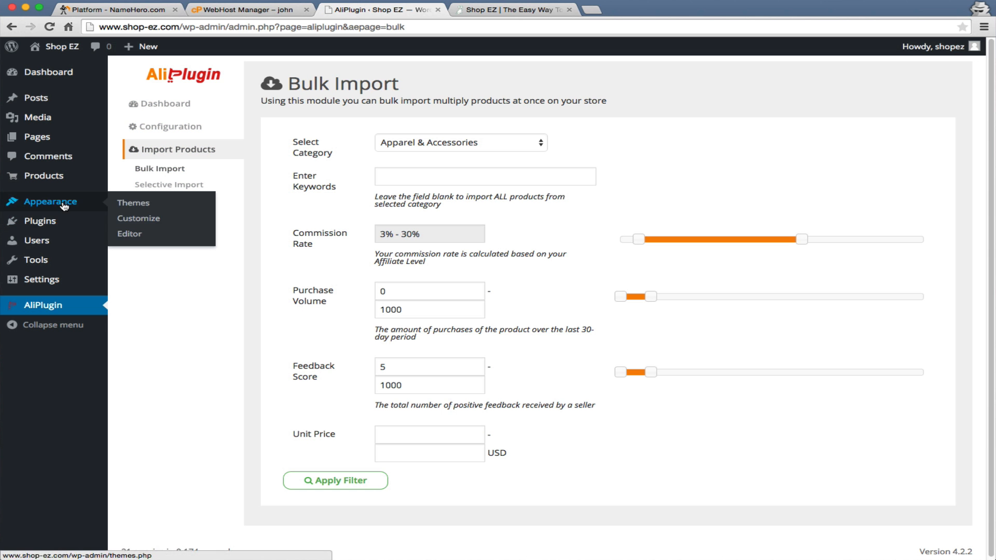
left_click(134, 202)
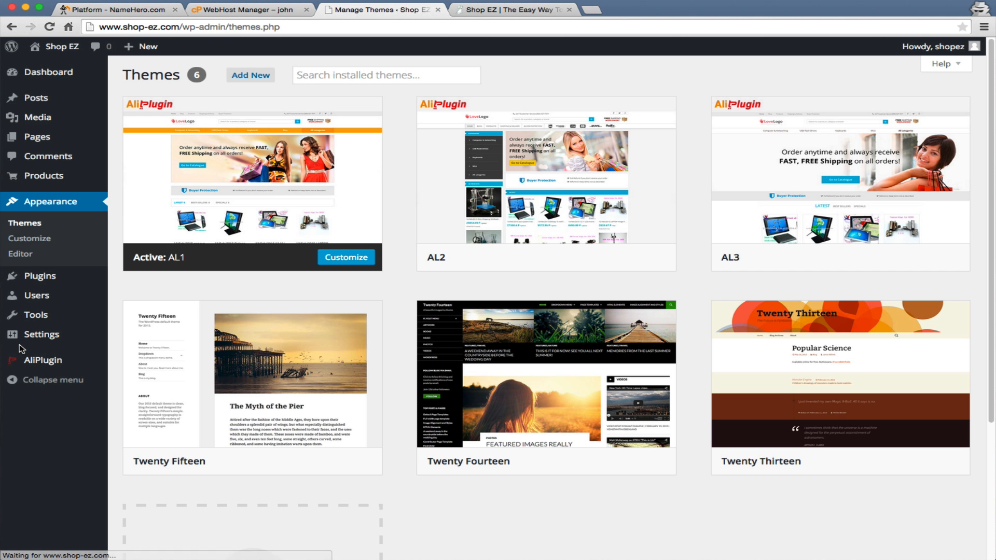
mouse_move(536, 265)
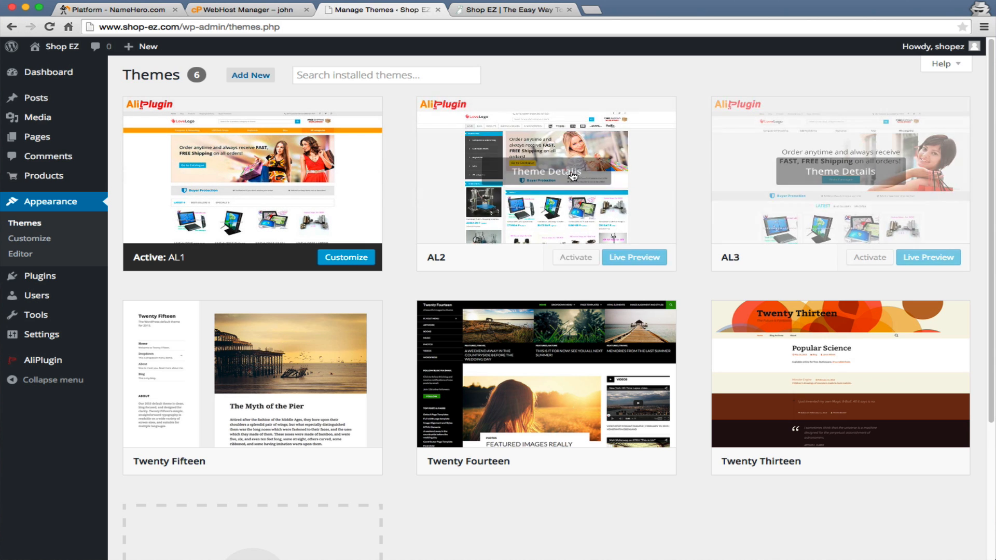
mouse_move(371, 329)
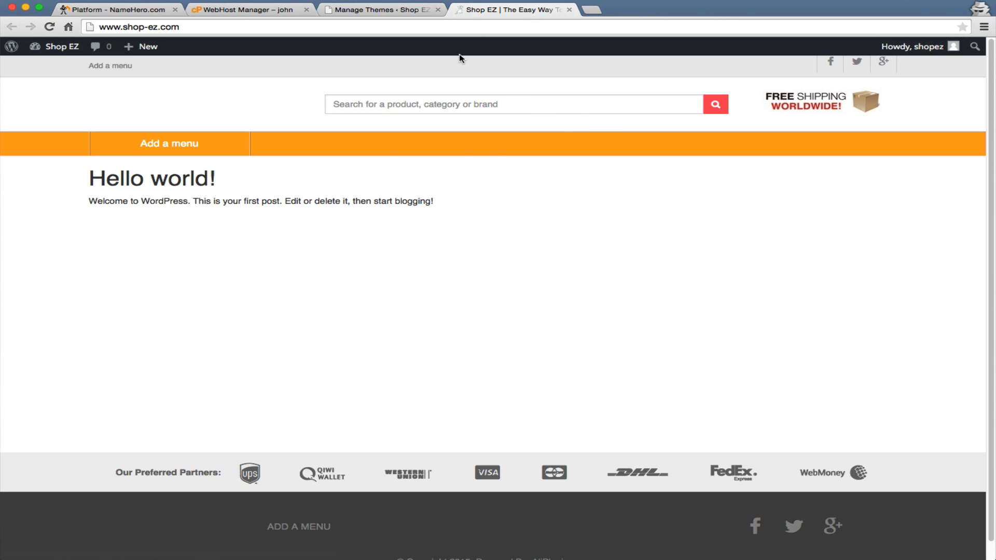
mouse_move(449, 133)
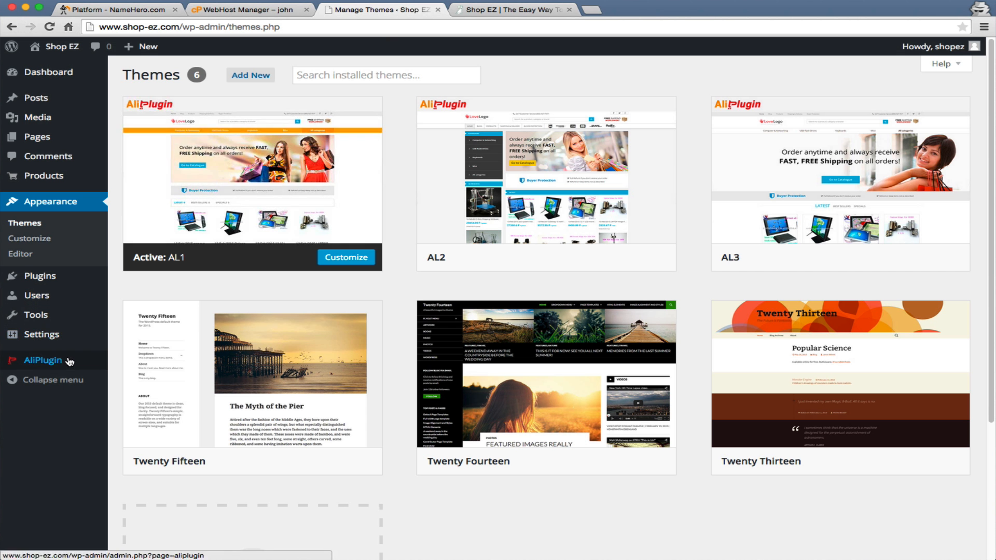
In AliPlugin's Bulk Import form, enter the keywords 'womens clothing'
left_click(44, 360)
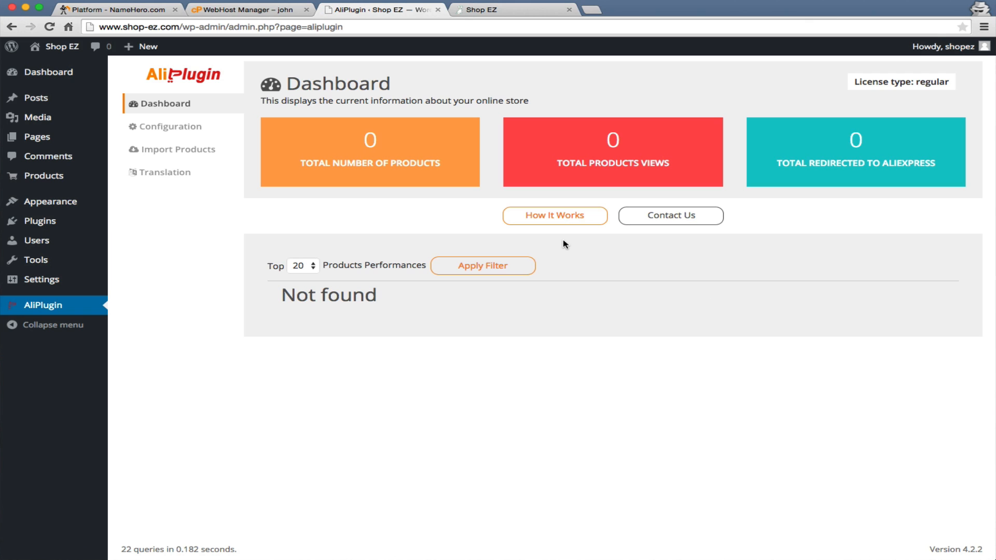
mouse_move(500, 185)
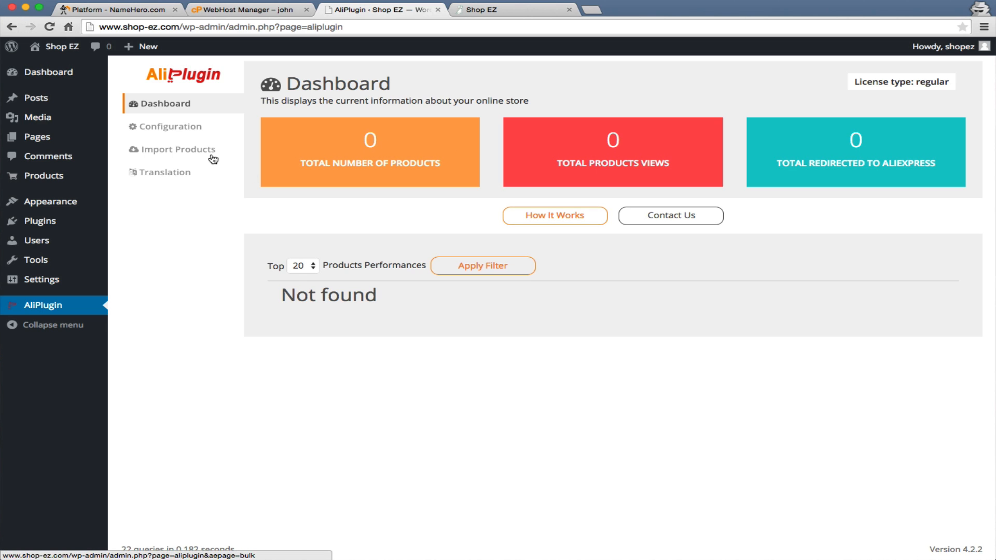
left_click(176, 149)
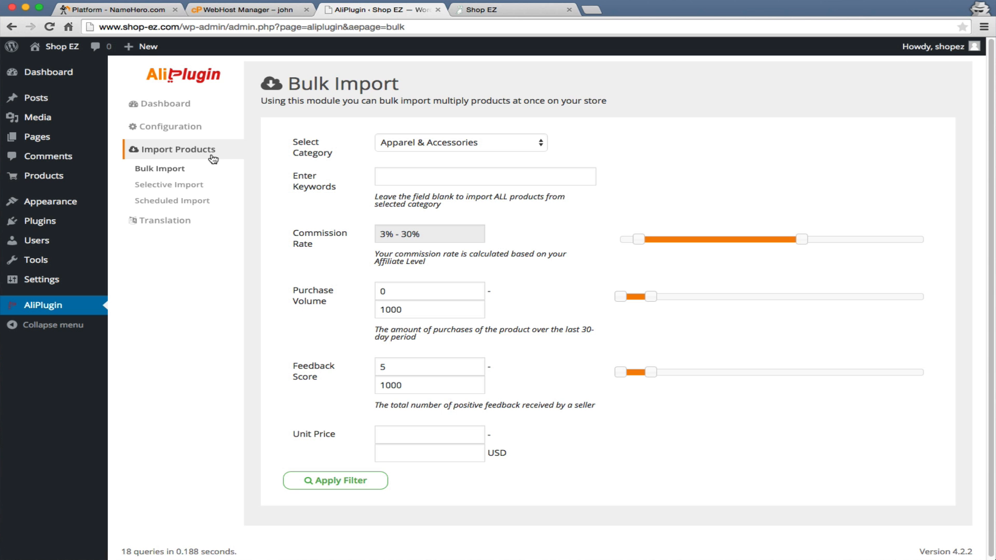
mouse_move(545, 120)
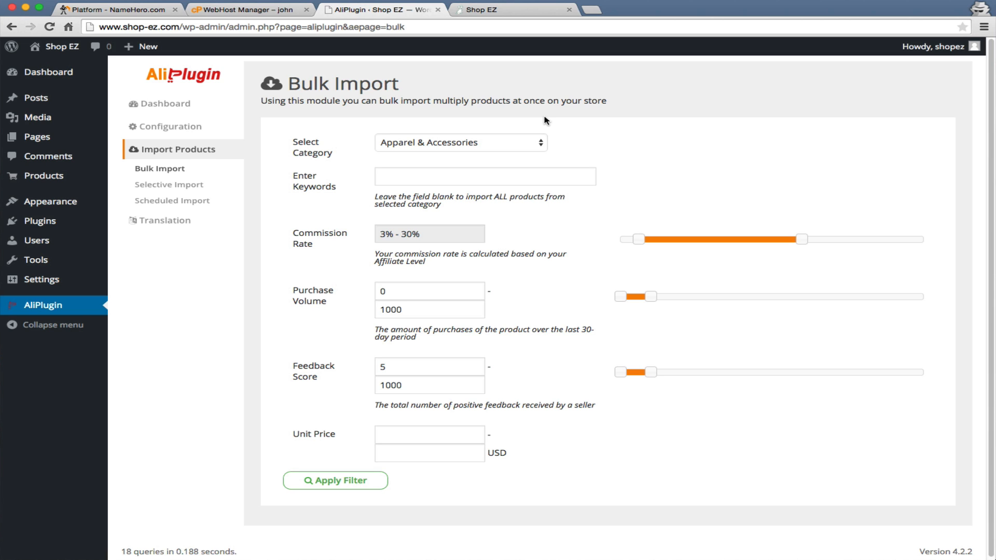
left_click(459, 142)
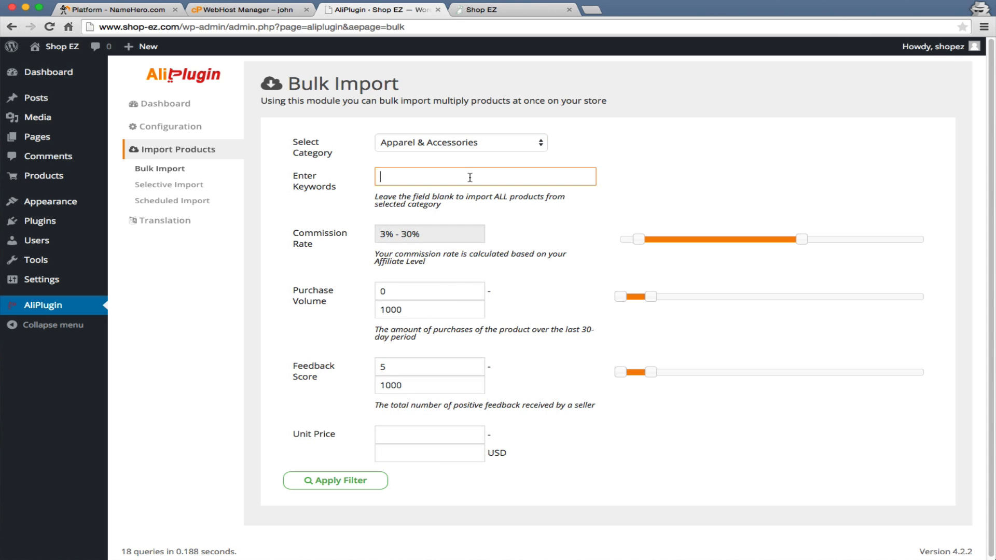
type("womens")
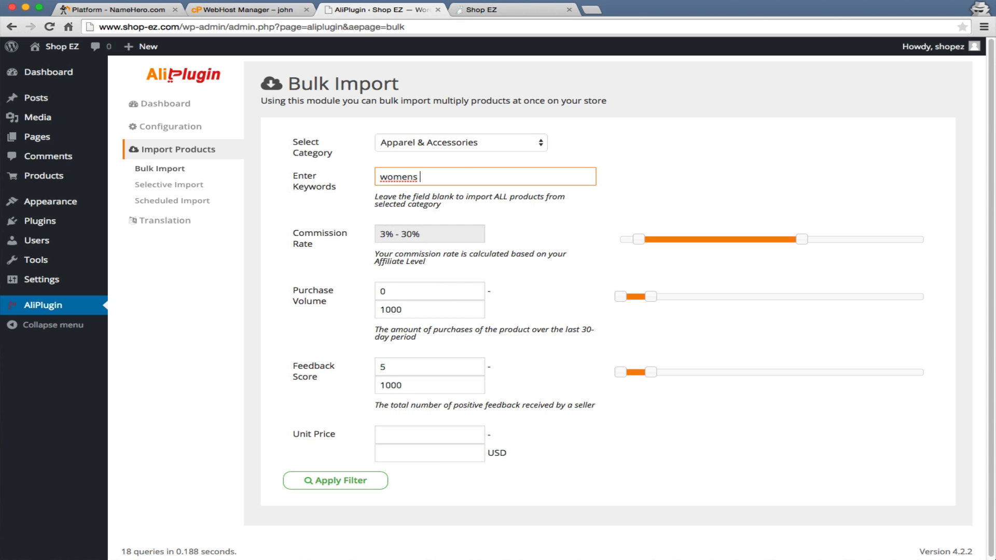
type("clothing")
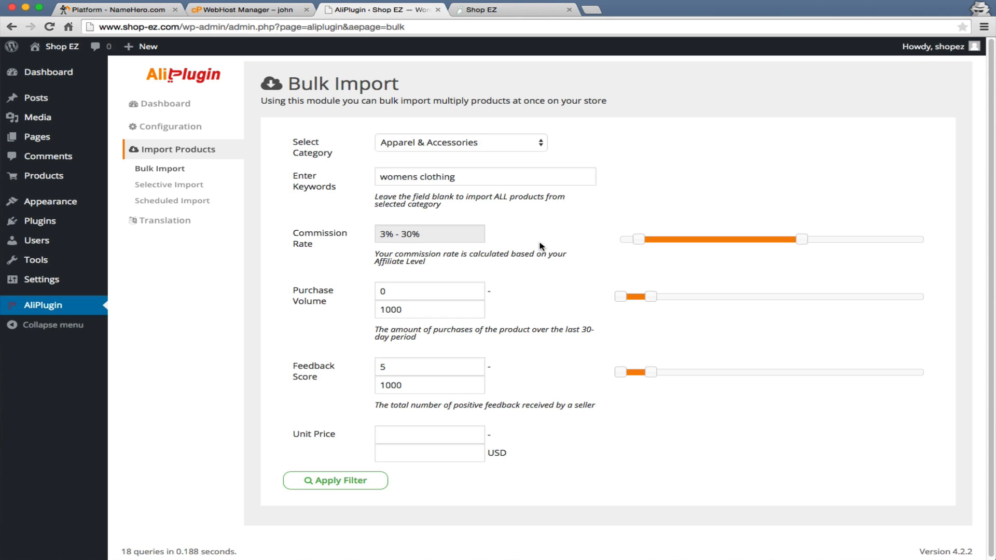
mouse_move(554, 222)
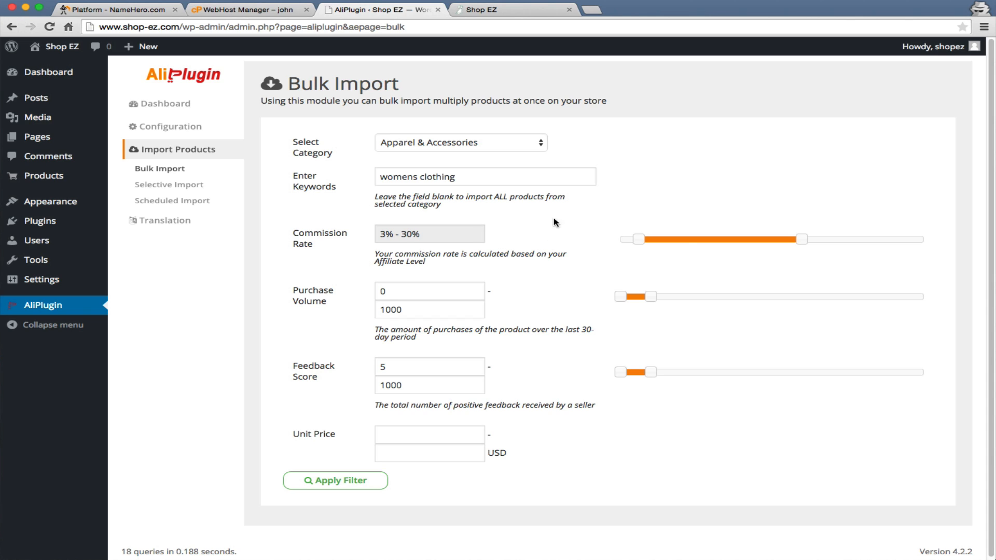
Set the minimum commission rate to 15% and apply the filter, finding 1267 products
left_click_drag(633, 239, 683, 240)
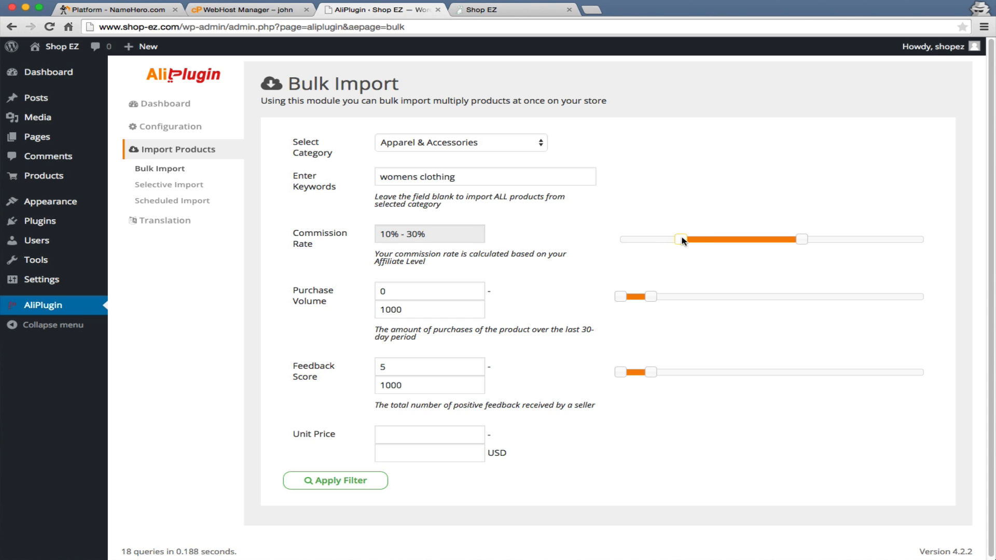
left_click_drag(683, 240, 703, 239)
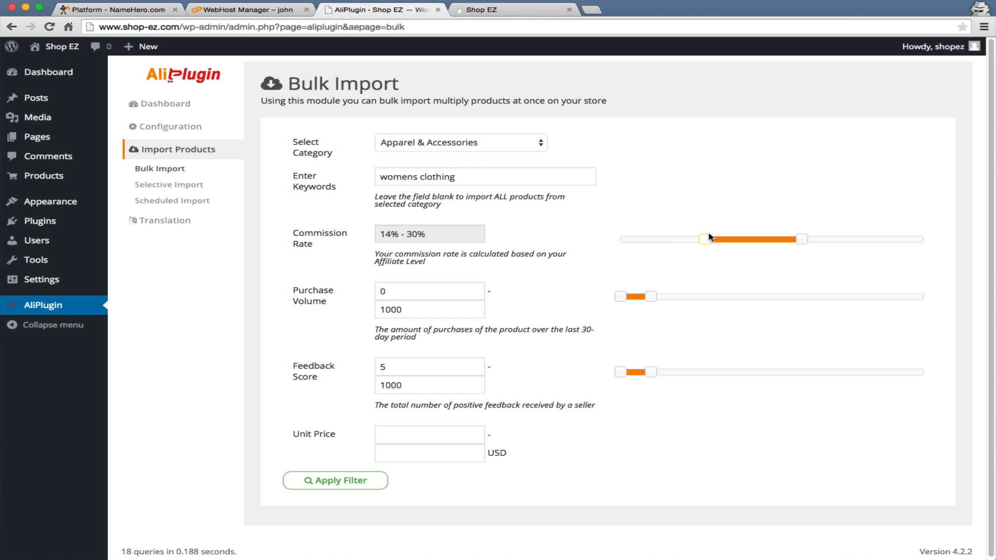
left_click_drag(704, 240, 710, 240)
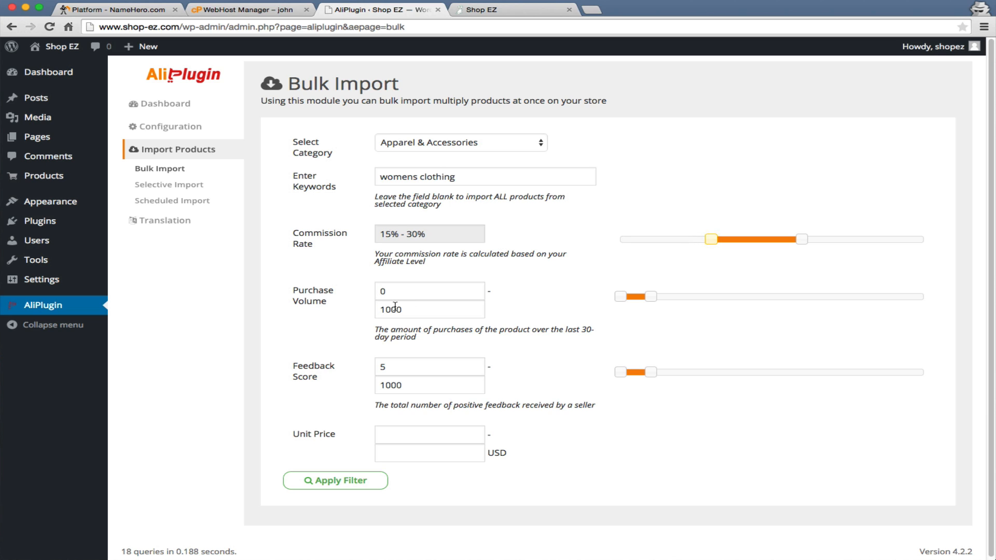
mouse_move(311, 377)
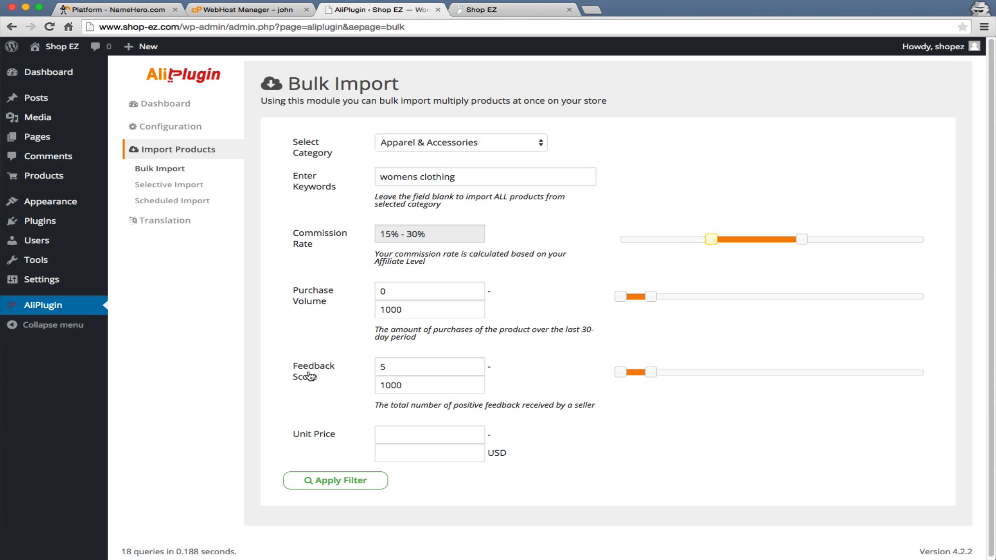
mouse_move(276, 391)
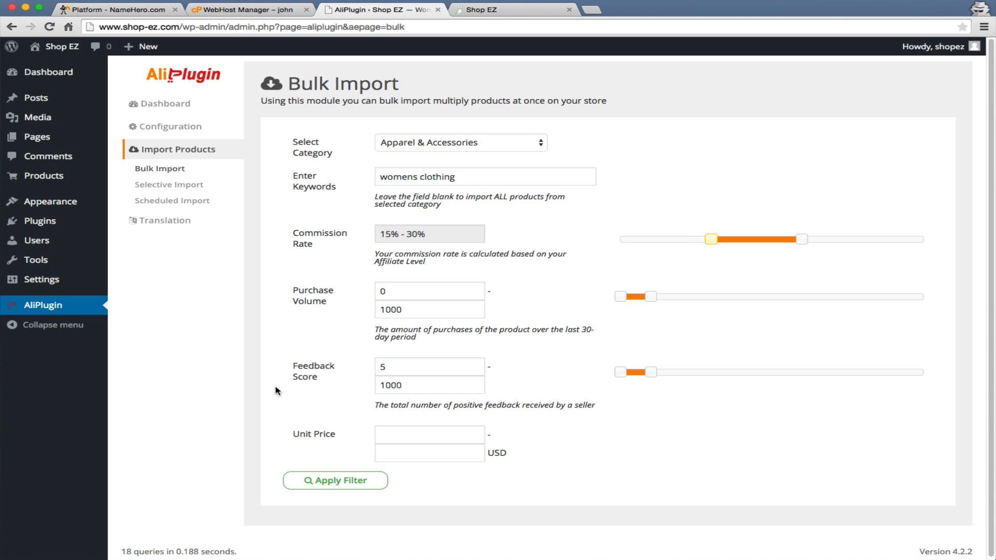
mouse_move(273, 456)
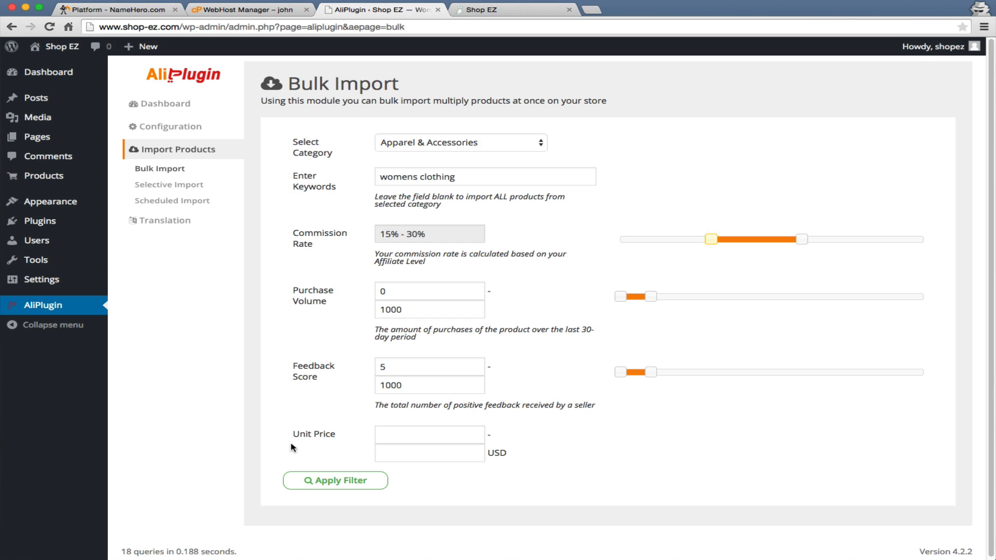
mouse_move(318, 468)
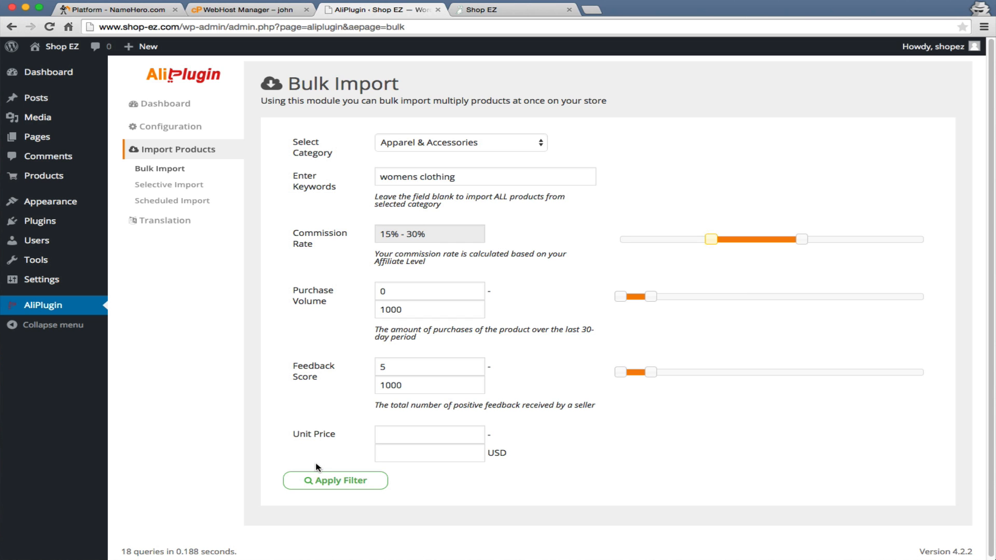
left_click(336, 481)
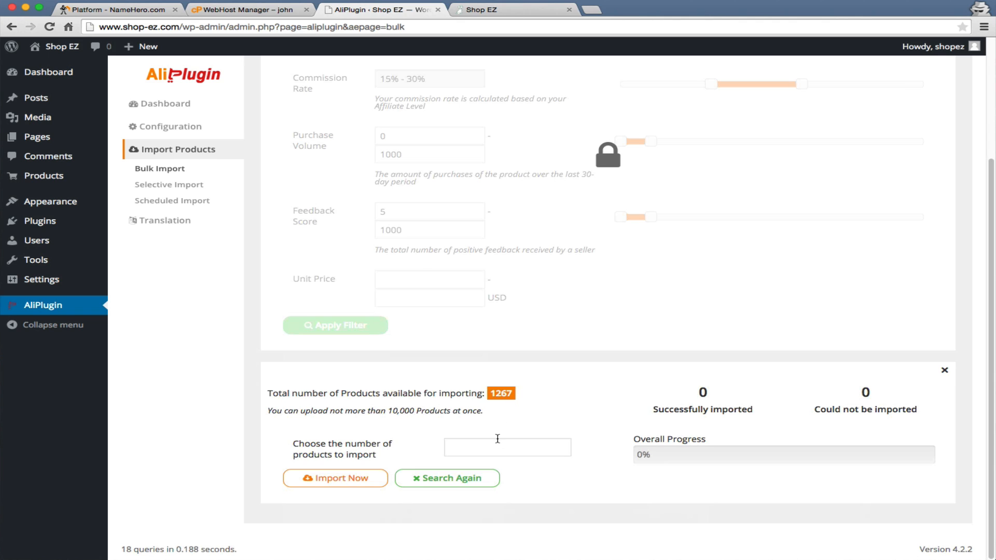
Enter the number of products to import and start the import with Import Now
type("1")
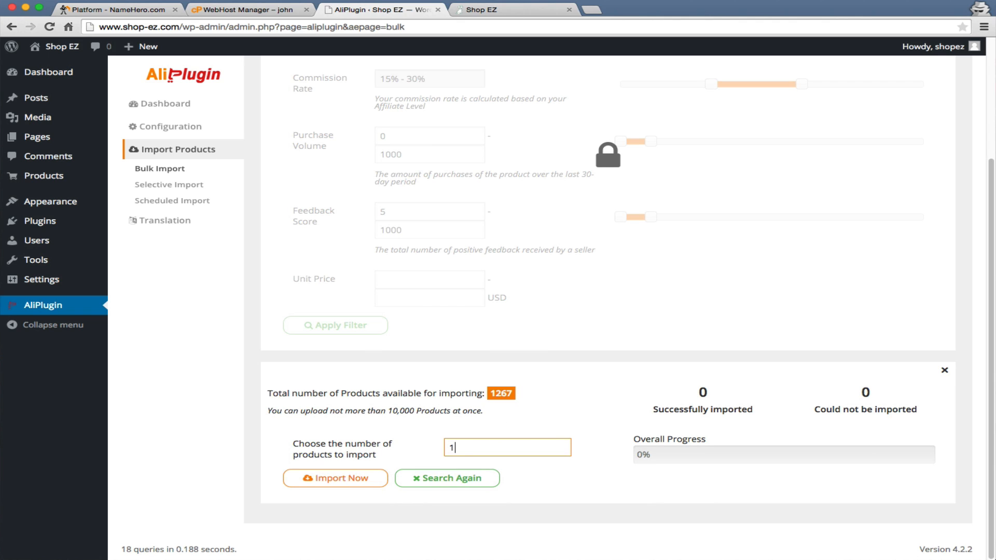
left_click(335, 477)
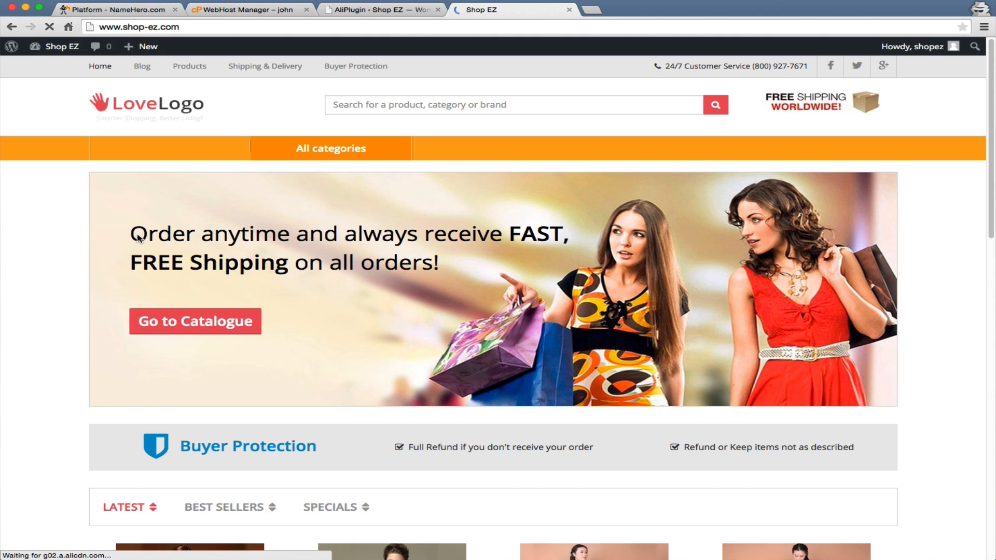
Browse the storefront listings and view the green floral bohemia dress product
scroll("down", 3)
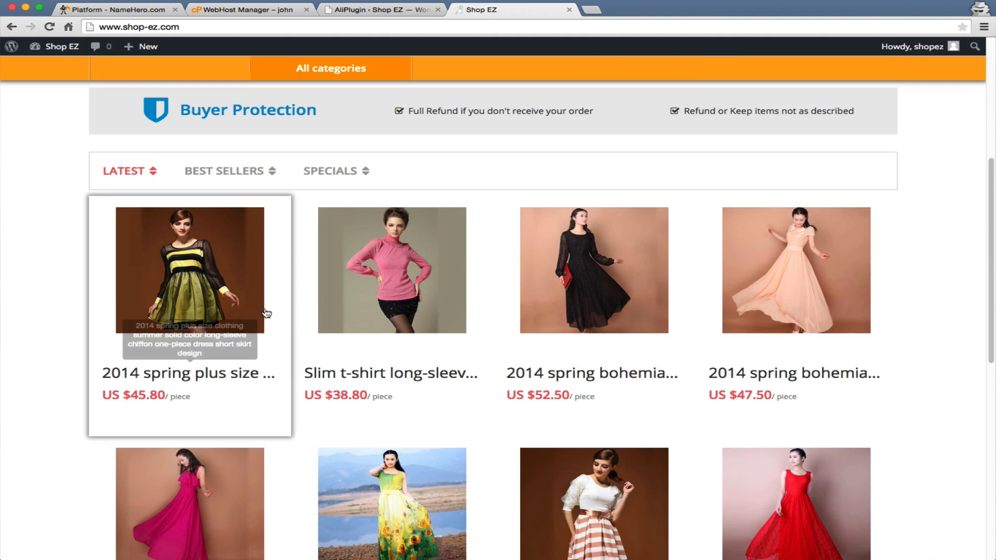
scroll("down", 3)
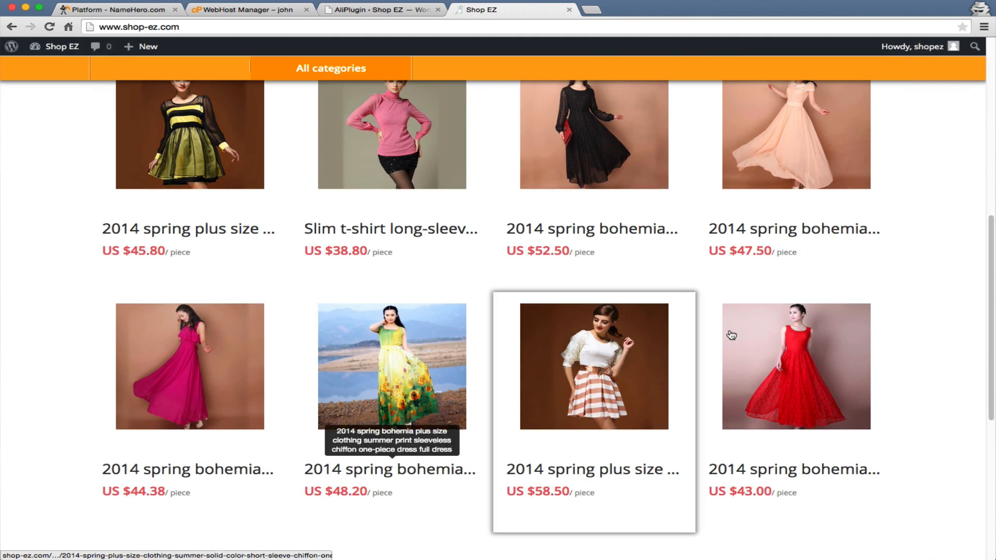
scroll("down", 3)
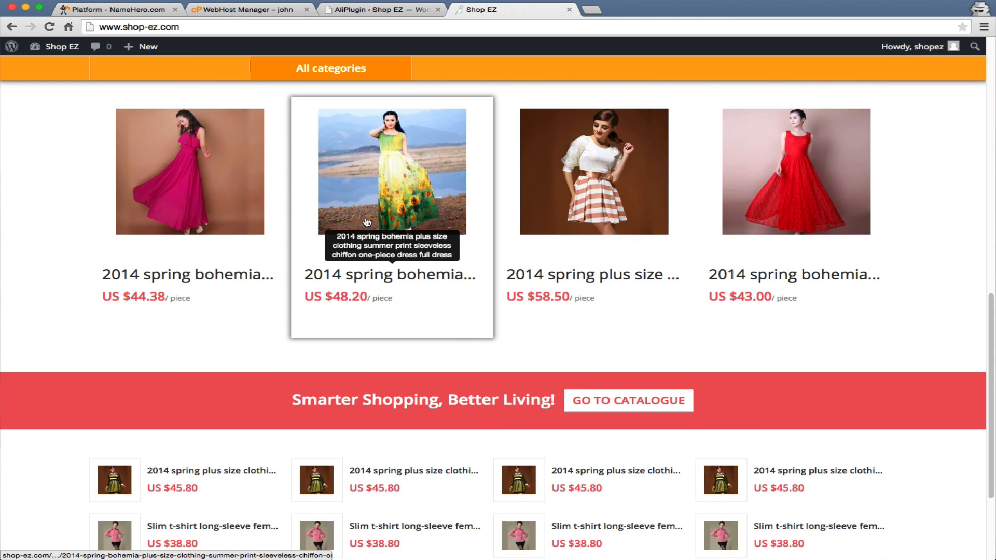
left_click(392, 171)
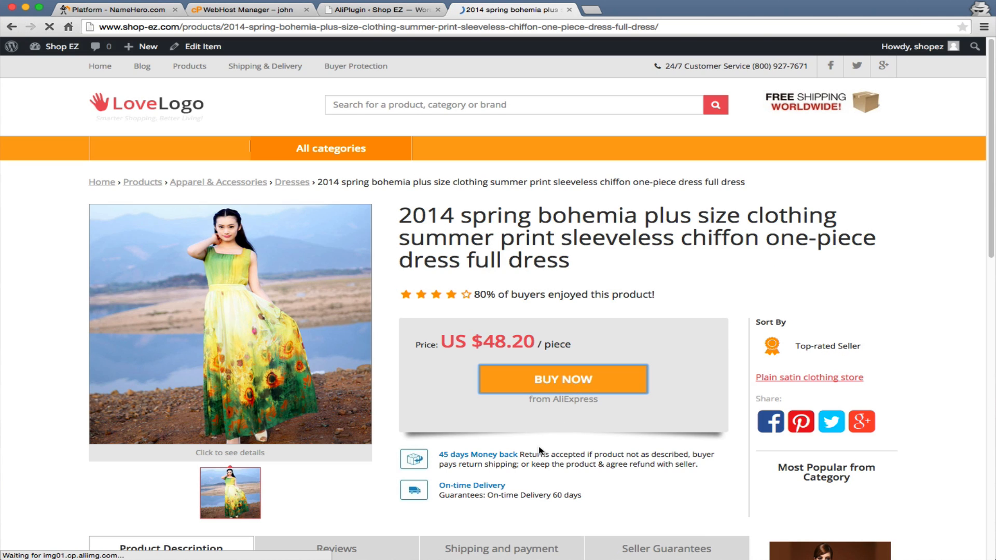
Return to the store homepage and scroll to the Latest products section
left_click(561, 380)
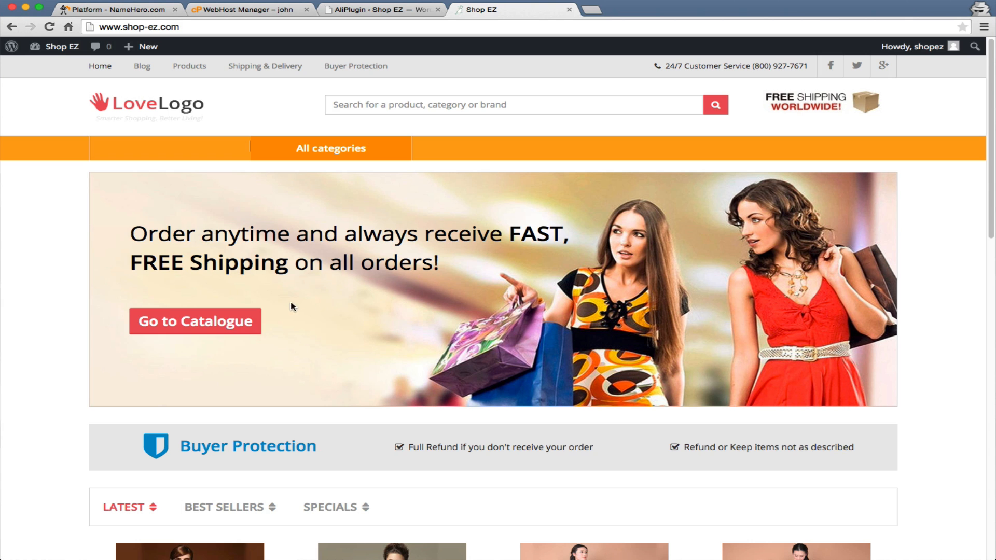
scroll("down", 3)
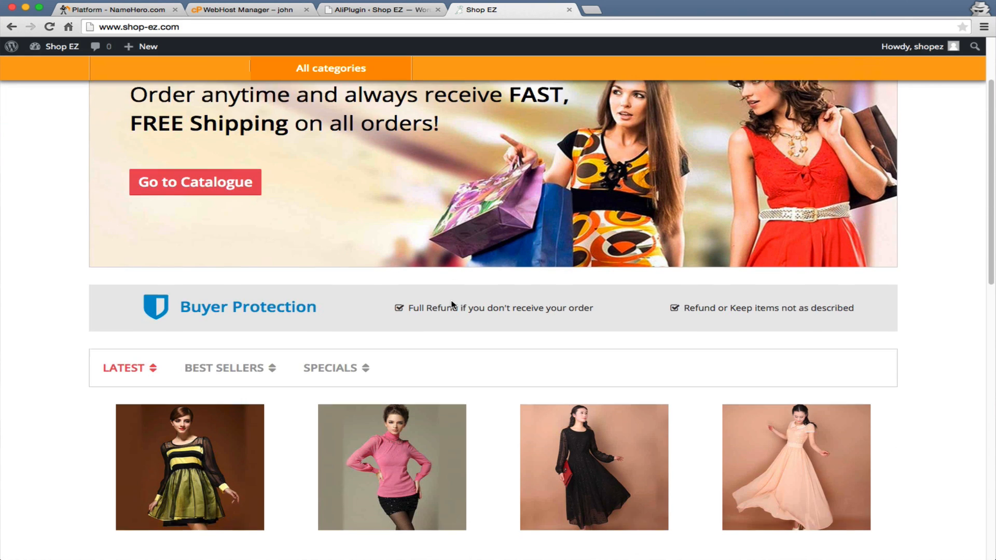
scroll("down", 3)
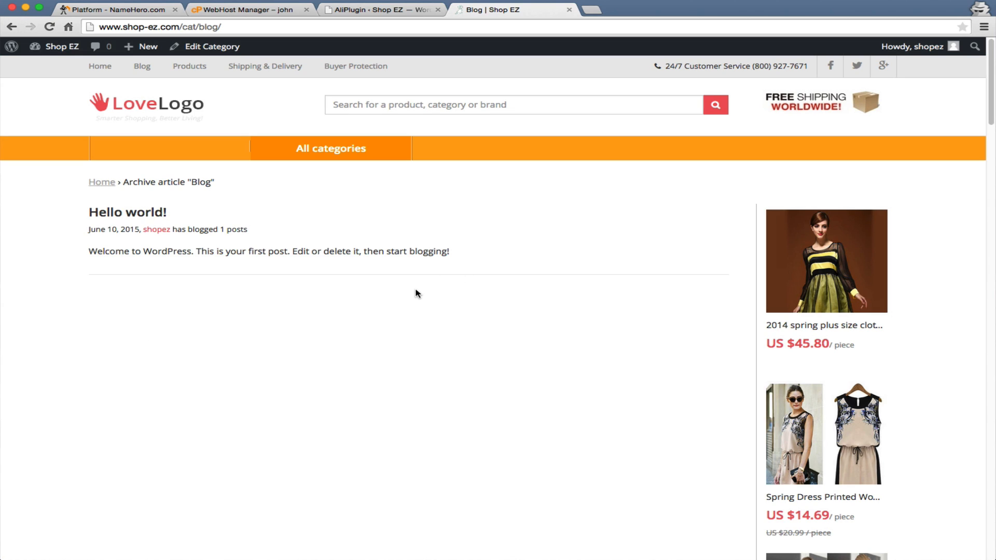
mouse_move(392, 294)
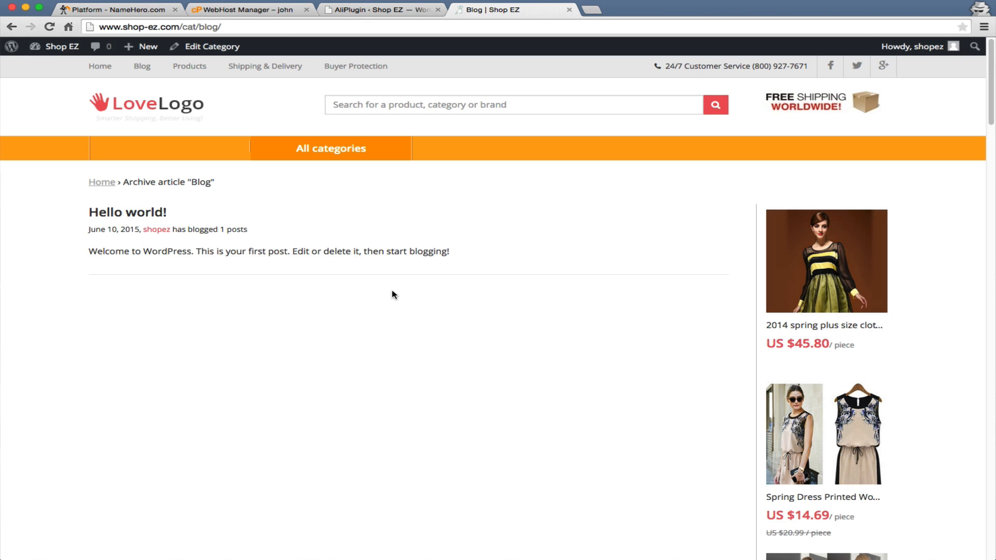
mouse_move(426, 261)
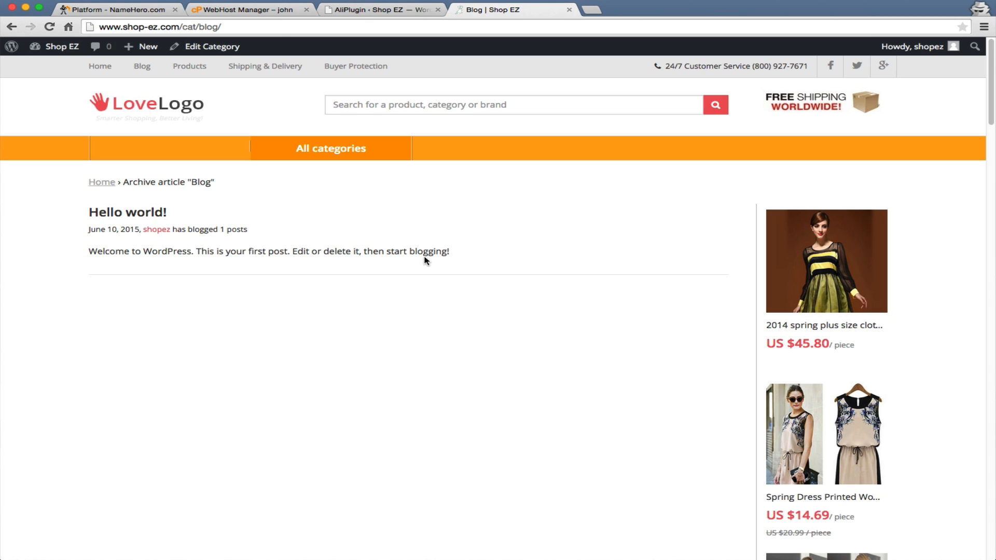
Glance at the admin import page, then return to the store's Blog page
scroll("down", 3)
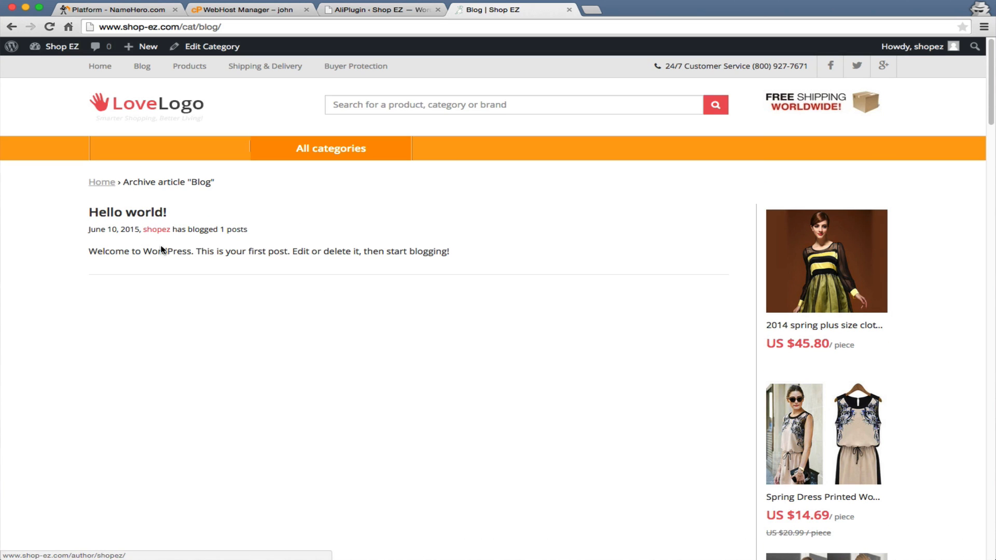
left_click(378, 9)
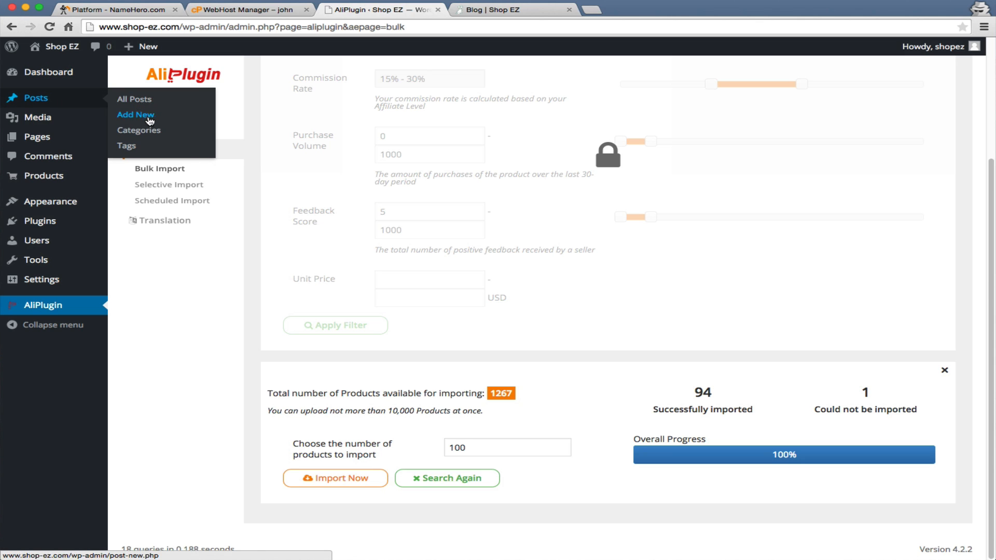
left_click(508, 10)
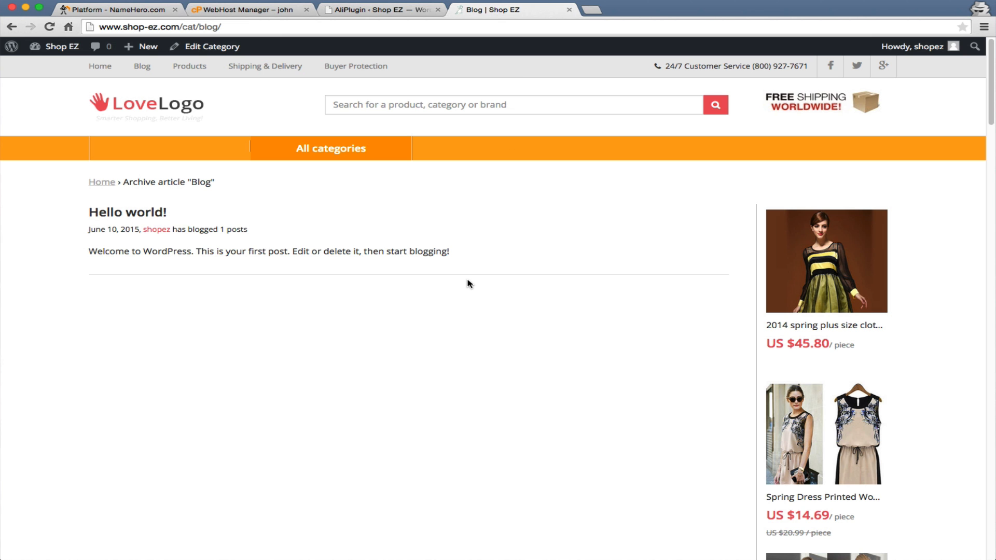
mouse_move(473, 275)
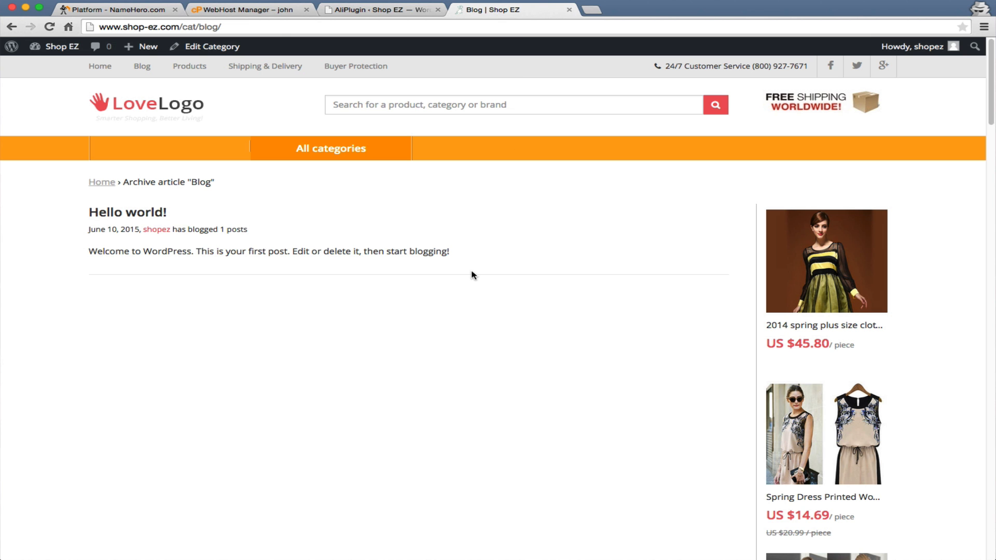
mouse_move(461, 271)
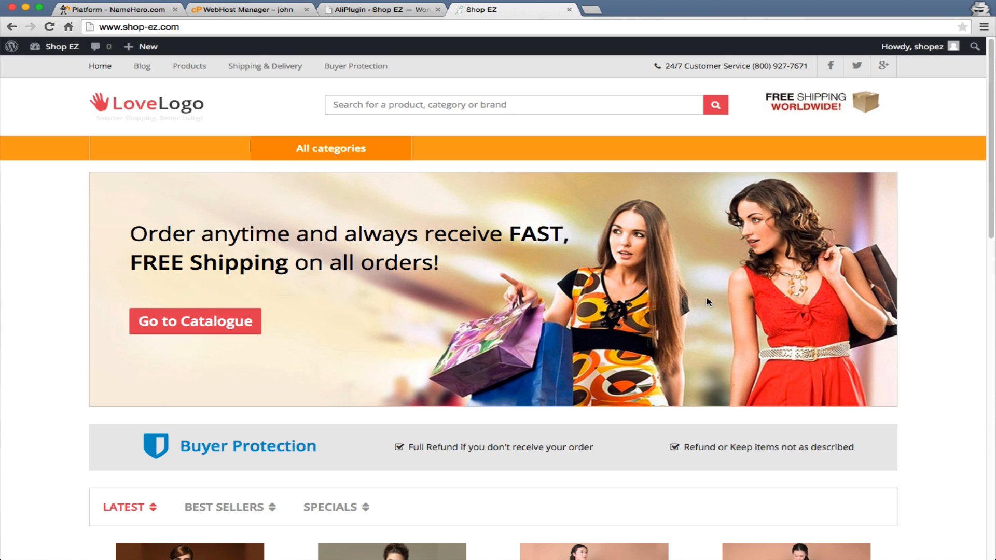
View the red sleeveless lace dress page, then return to the bulk import results (94 imported)
scroll("down", 3)
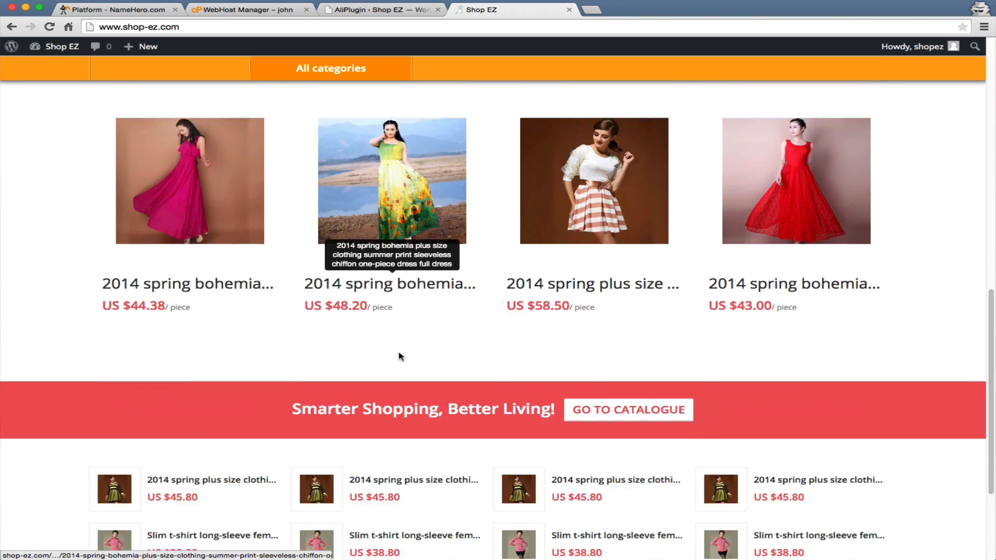
scroll("down", 3)
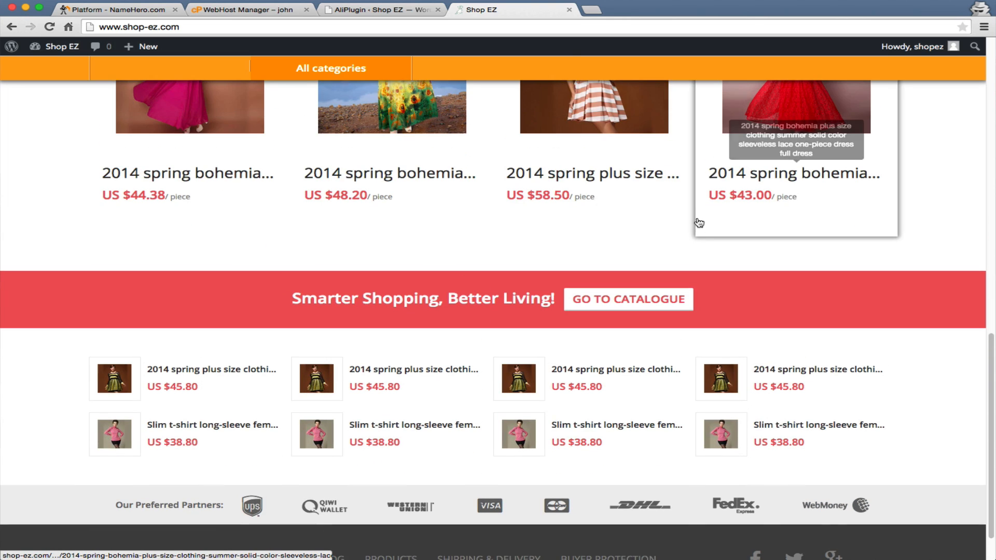
left_click(795, 107)
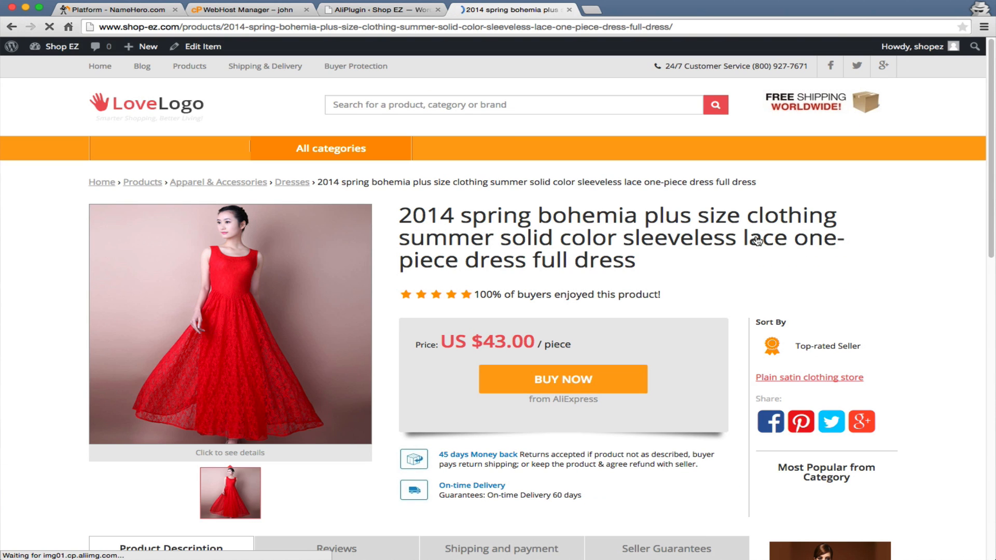
mouse_move(729, 176)
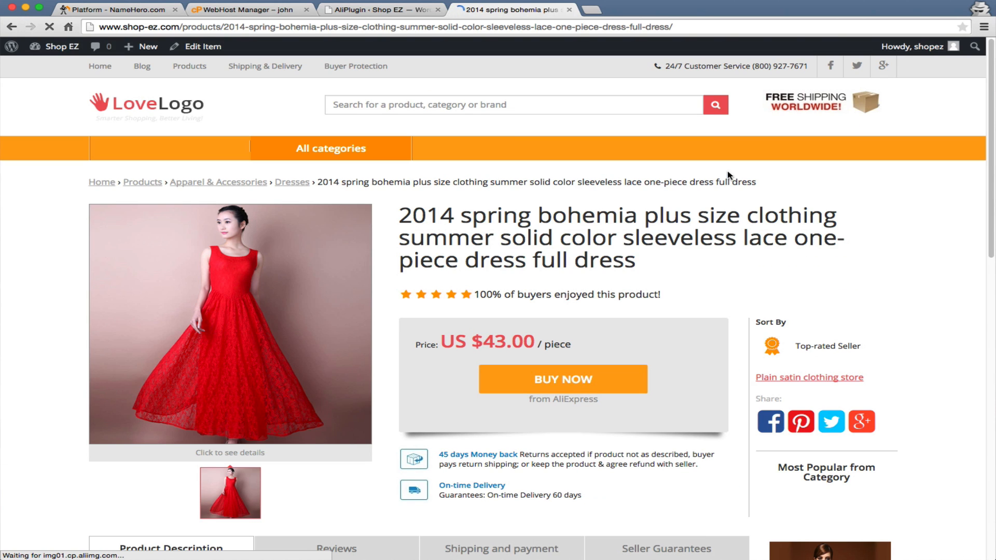
left_click(375, 9)
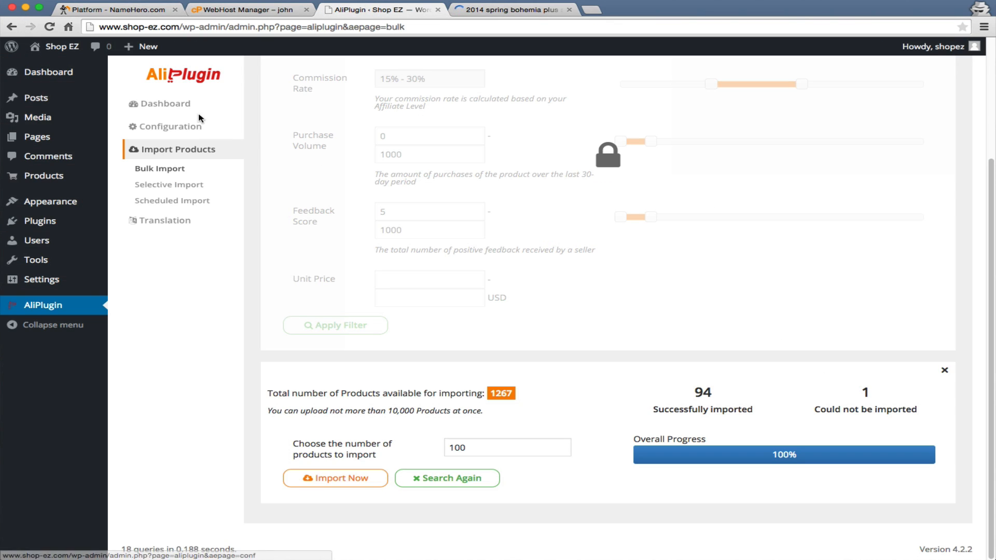
Show the AliPlugin dashboard reporting 94 products, 4 product views and 1 AliExpress redirect
left_click(165, 104)
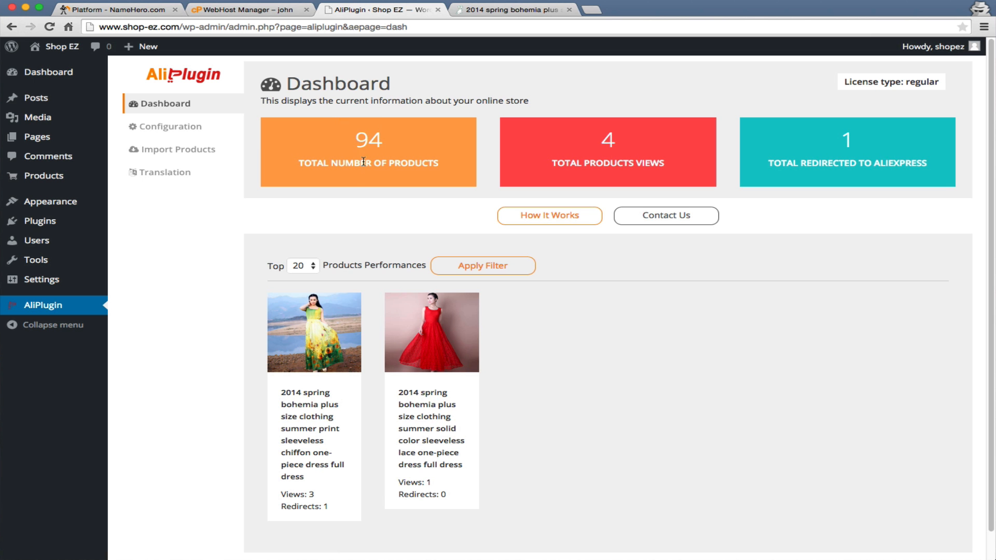
mouse_move(632, 166)
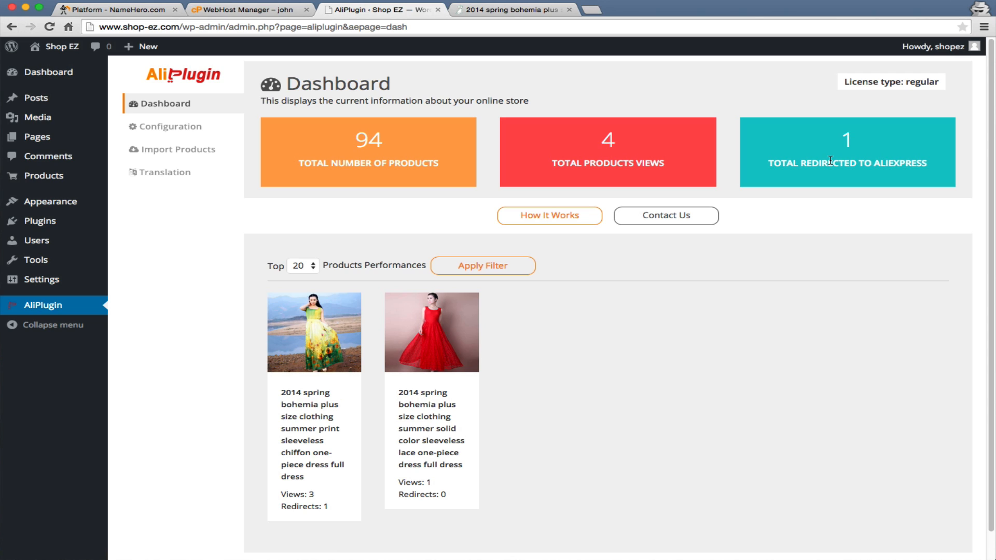
mouse_move(259, 271)
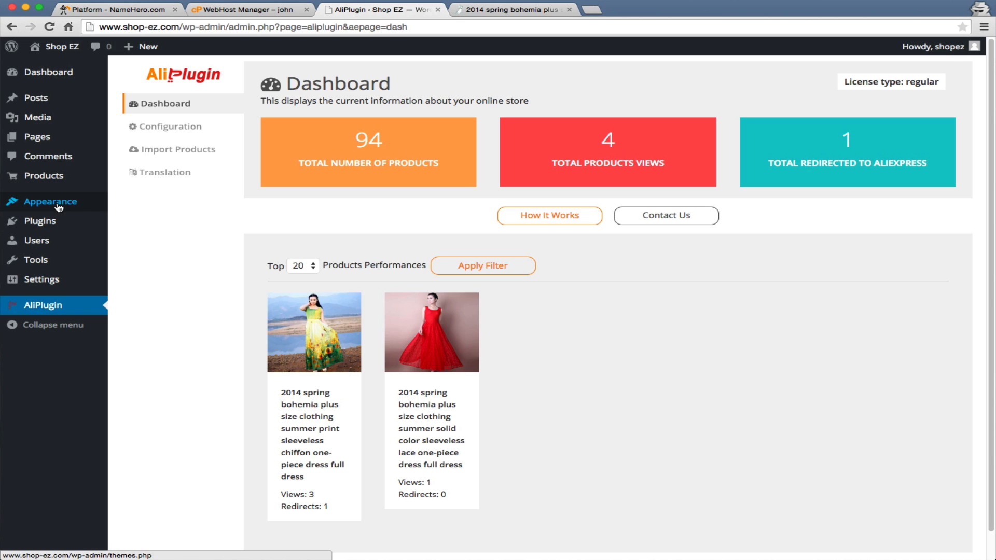
mouse_move(41, 279)
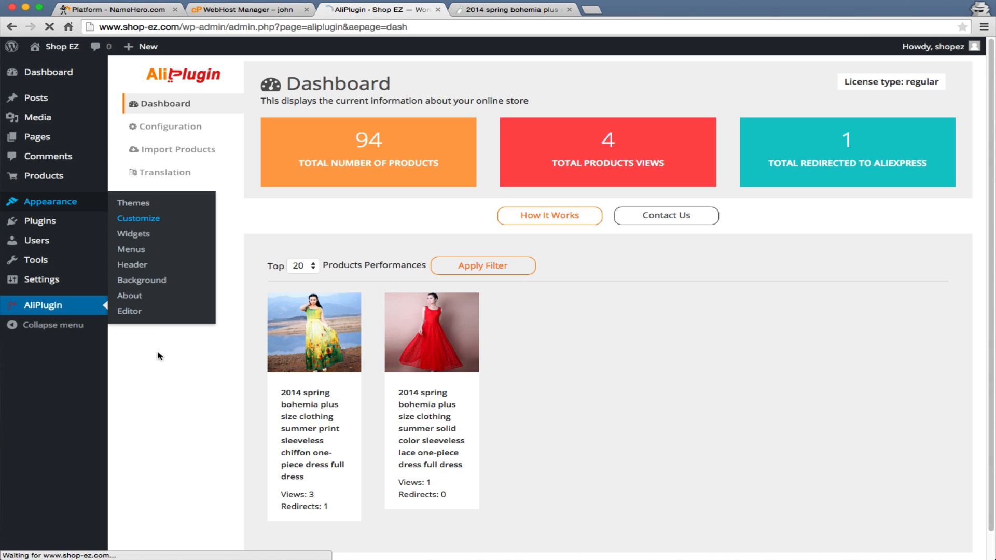
Enter the theme customizer from Appearance and leave it again without changes
left_click(138, 218)
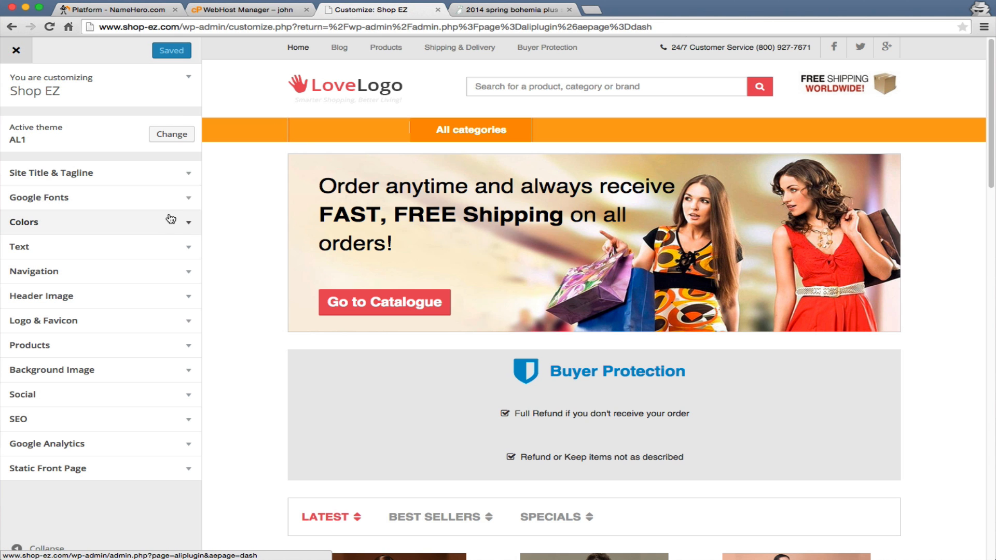
mouse_move(205, 482)
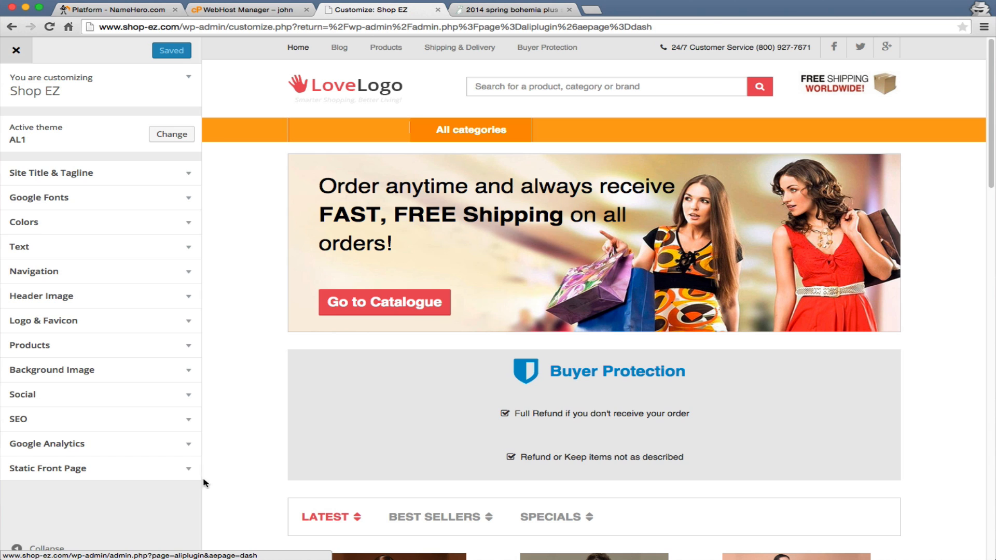
left_click(47, 443)
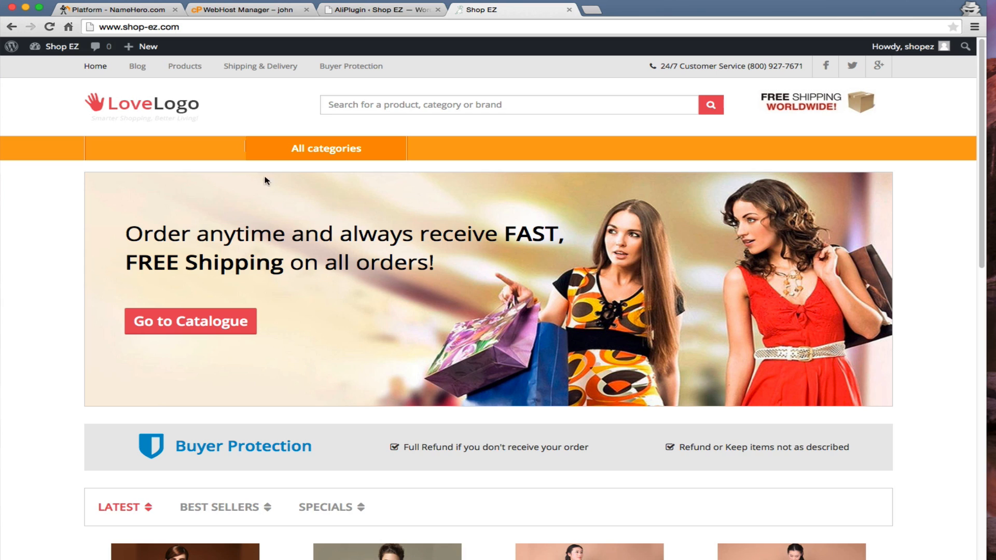
mouse_move(381, 10)
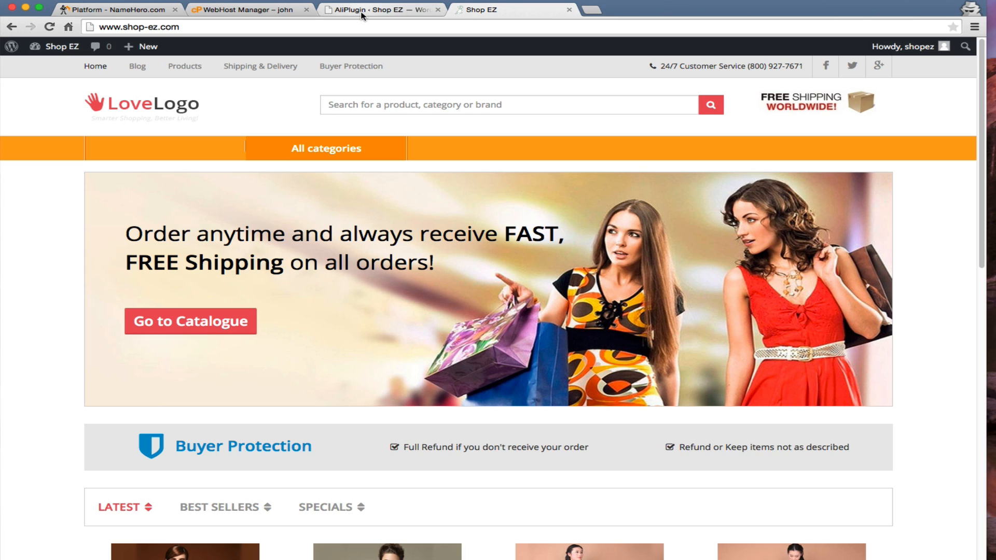
mouse_move(403, 63)
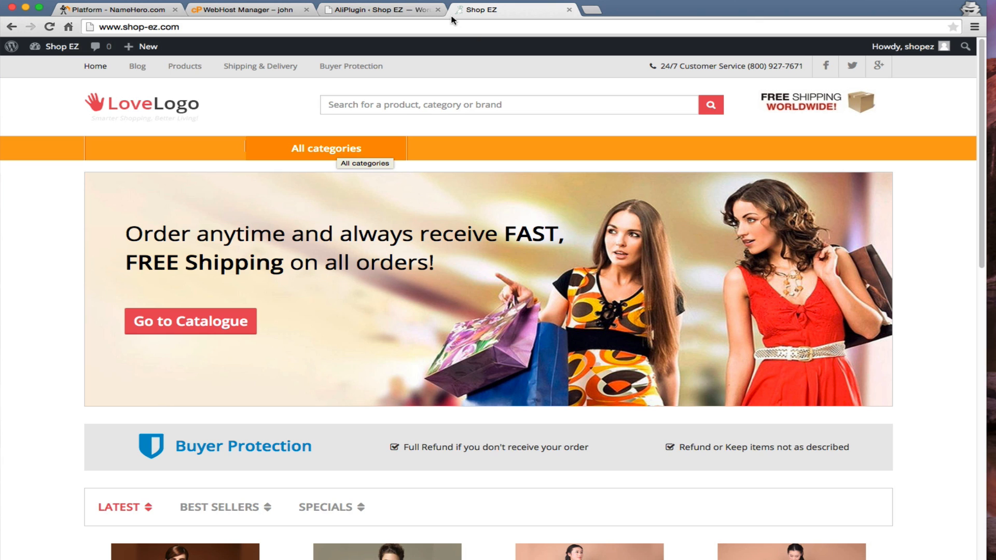
Switch from the storefront tab back to the AliPlugin admin dashboard tab
left_click(377, 9)
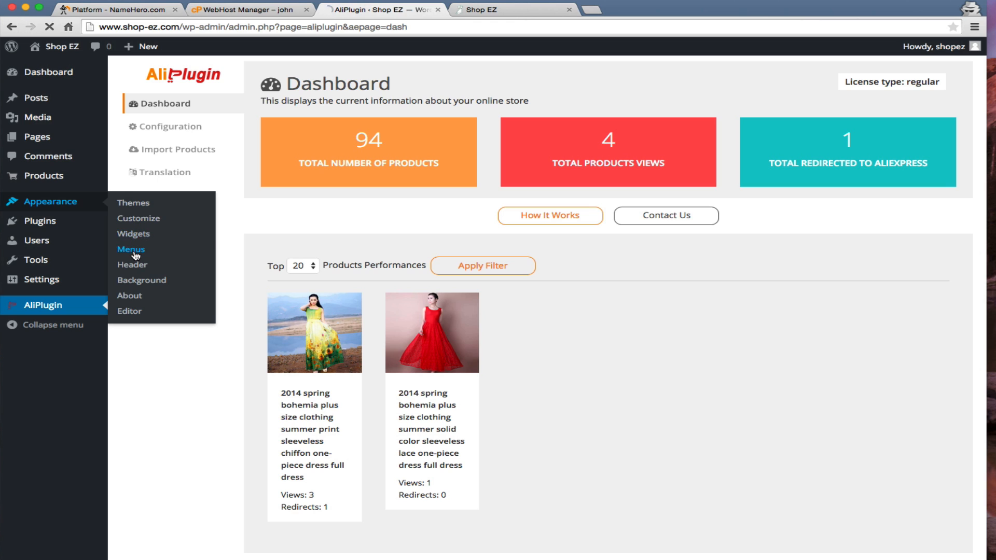
Load menu_main in the menu editor and inspect its All categories link's navigation label
left_click(130, 249)
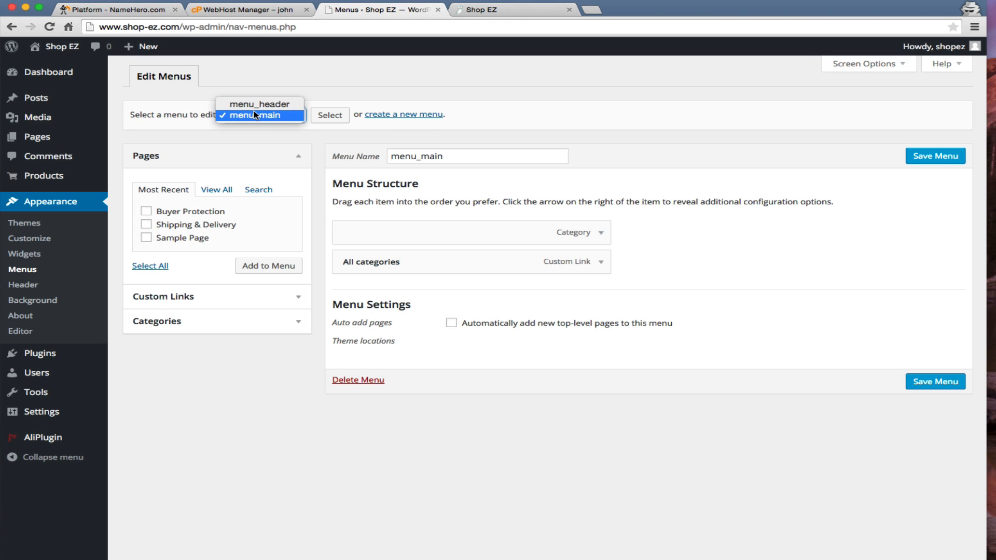
left_click(259, 115)
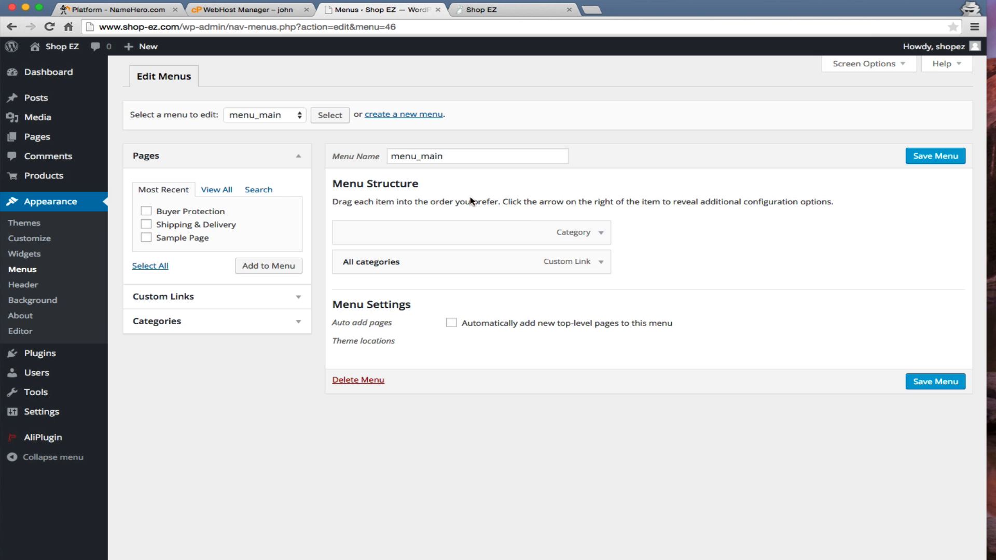
left_click(597, 262)
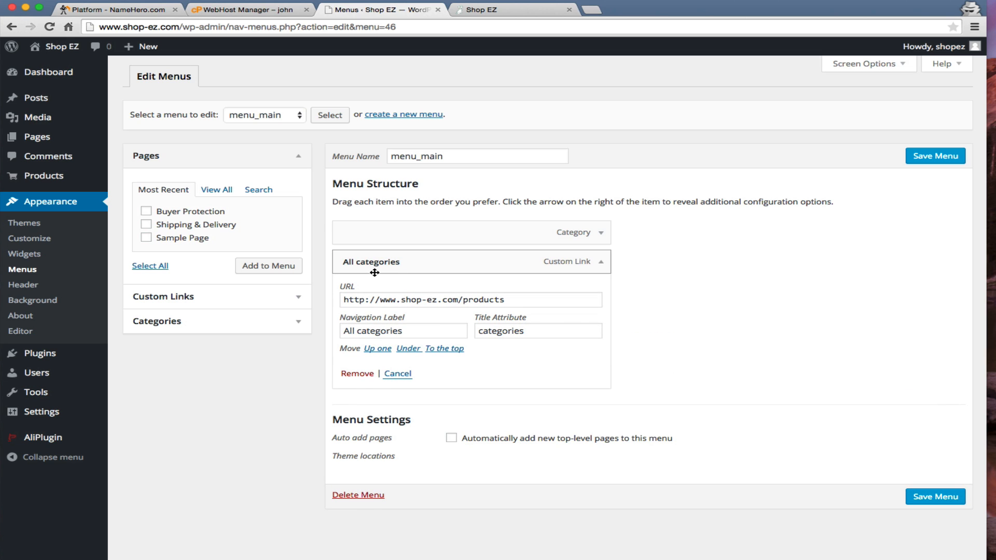
left_click(403, 330)
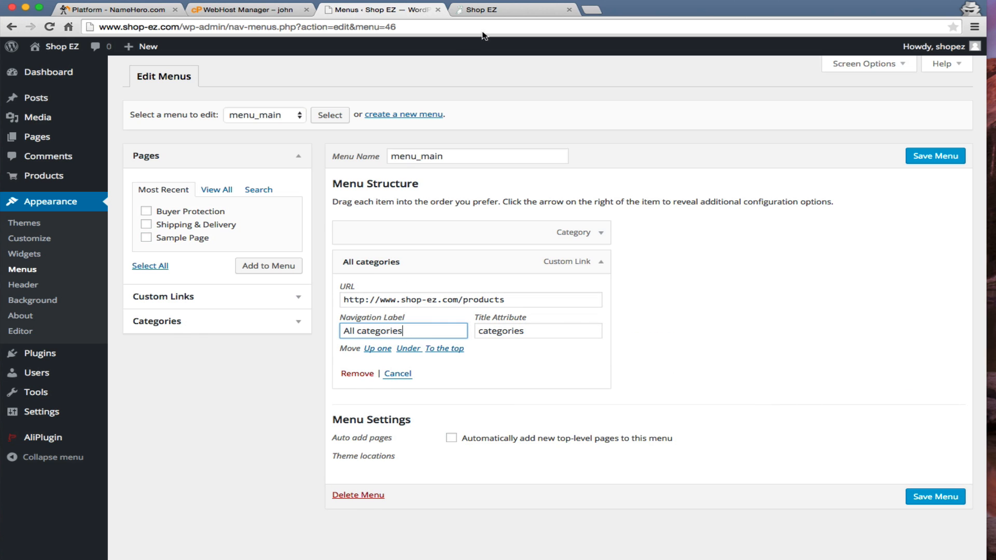
left_click(503, 10)
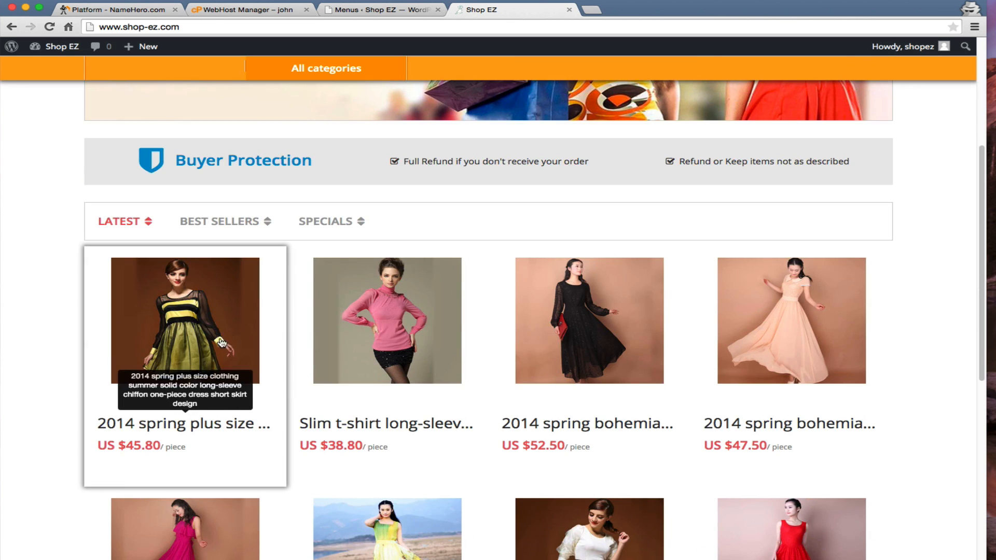
Browse the storefront's All categories listing filtered to Dresses and copy the Dresses breadcrumb word
left_click(184, 321)
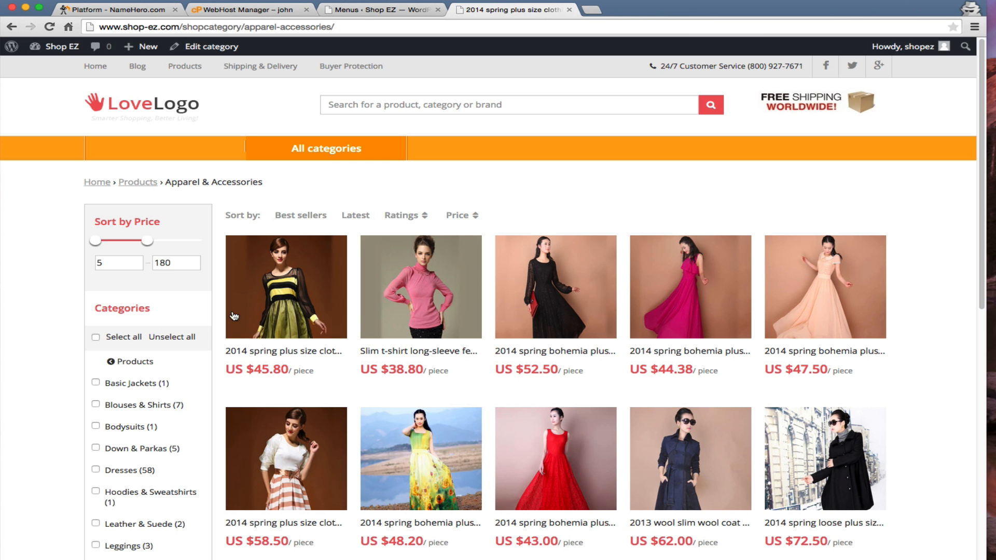
scroll("down", 3)
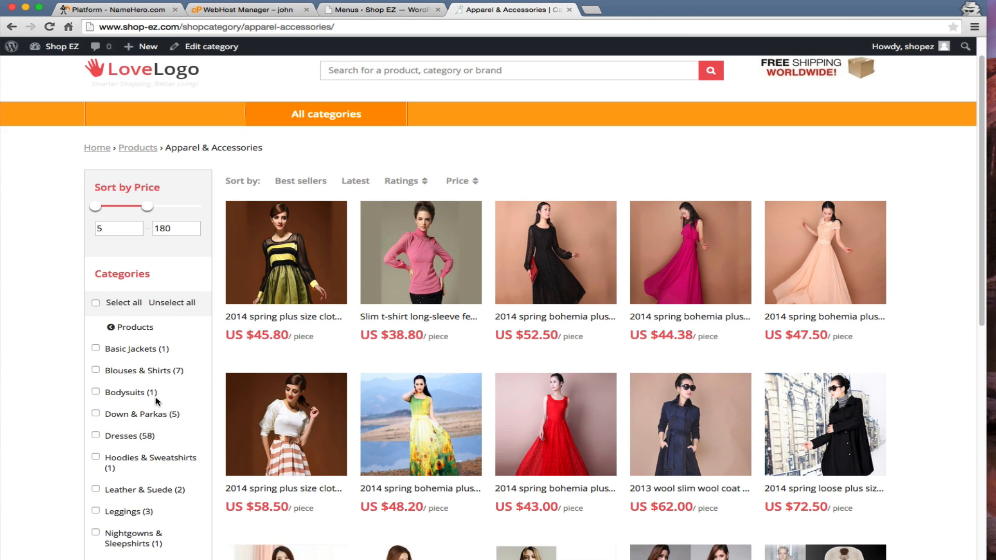
left_click(126, 436)
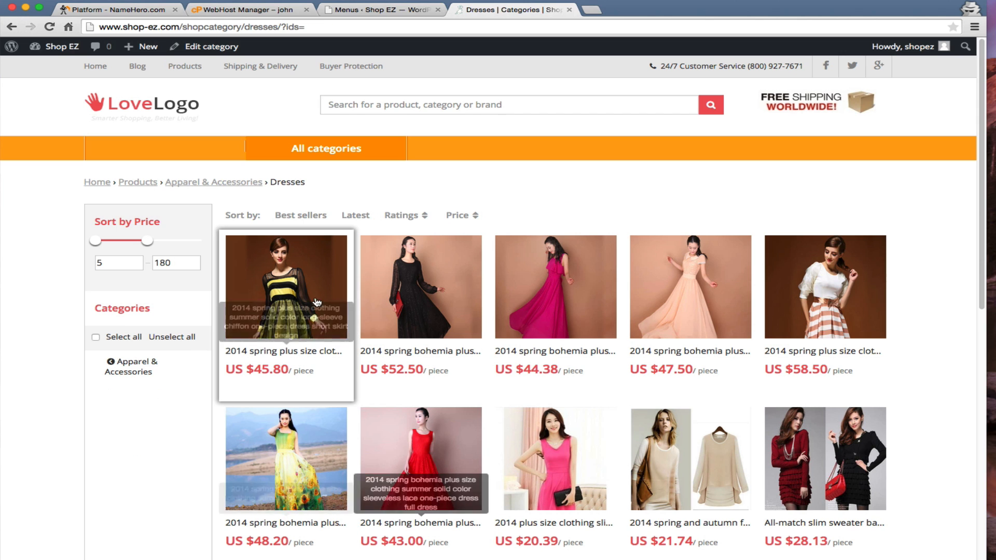
double_click(288, 182)
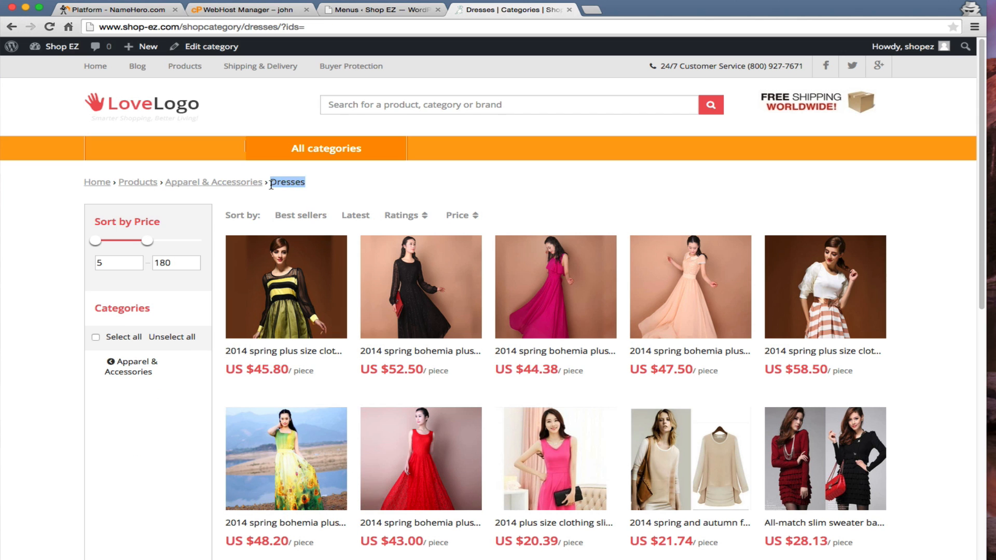
left_click(381, 9)
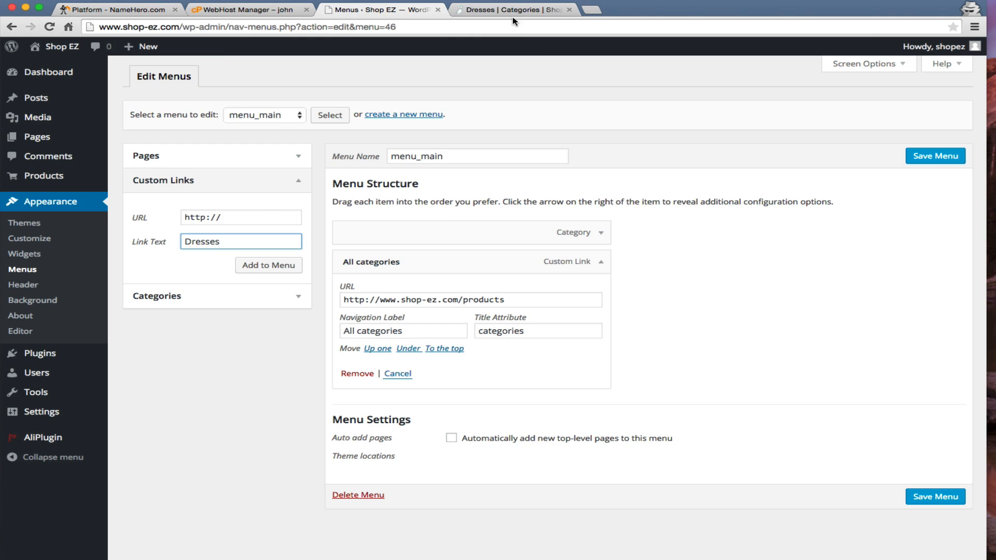
Add a Dresses custom link with the category page URL to menu_main and save the menu
left_click(512, 9)
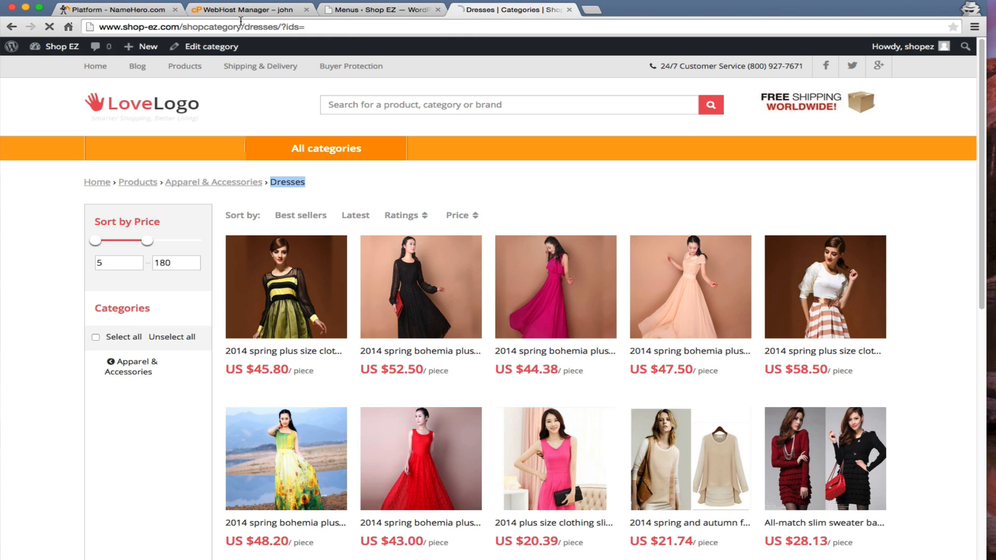
left_click(381, 9)
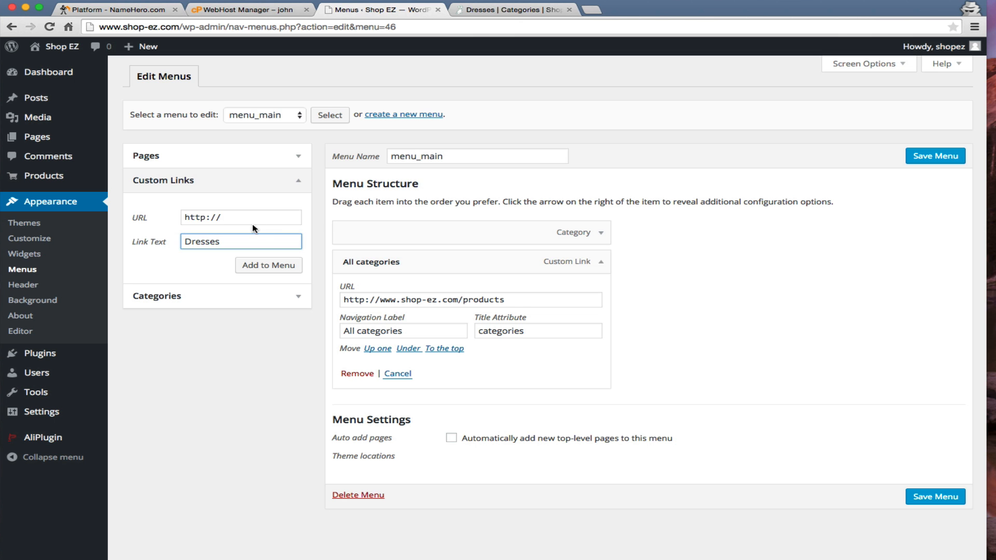
left_click(267, 265)
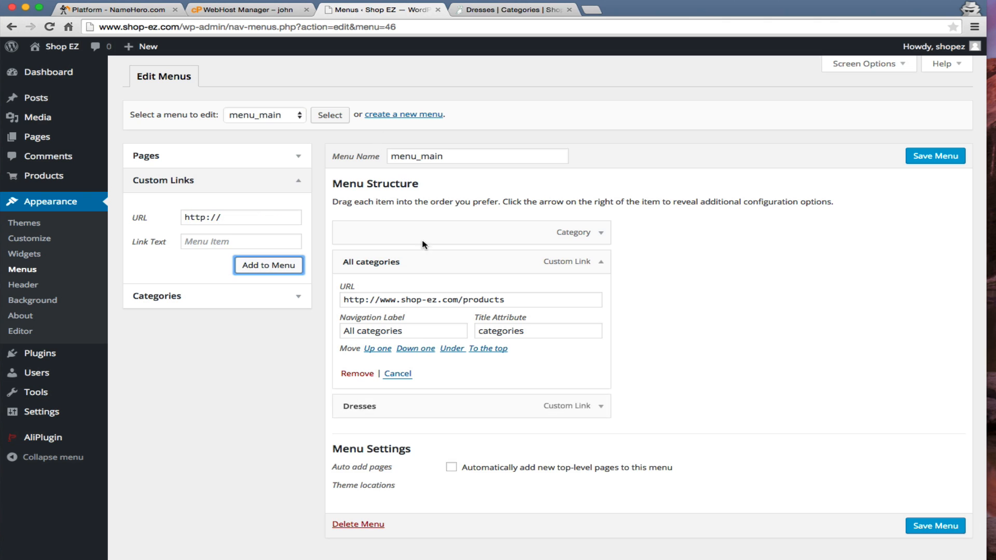
left_click(934, 156)
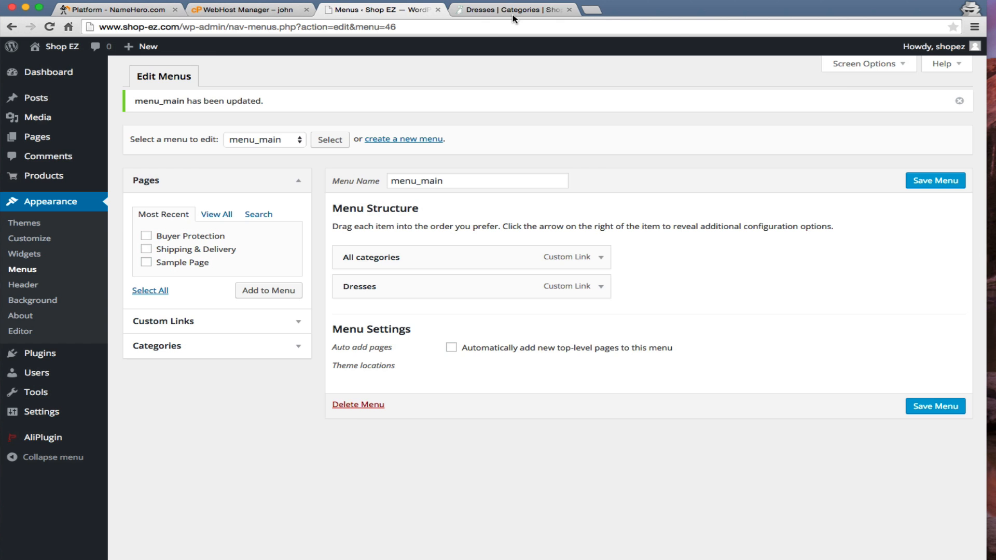
left_click(511, 10)
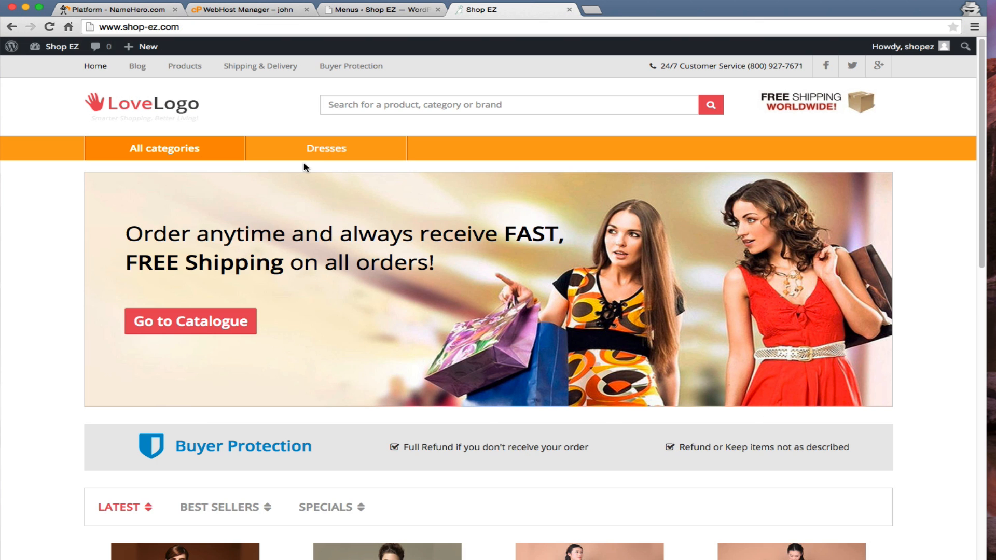
Follow the new Dresses menu link on the store and open the peach chiffon dress product
left_click(326, 148)
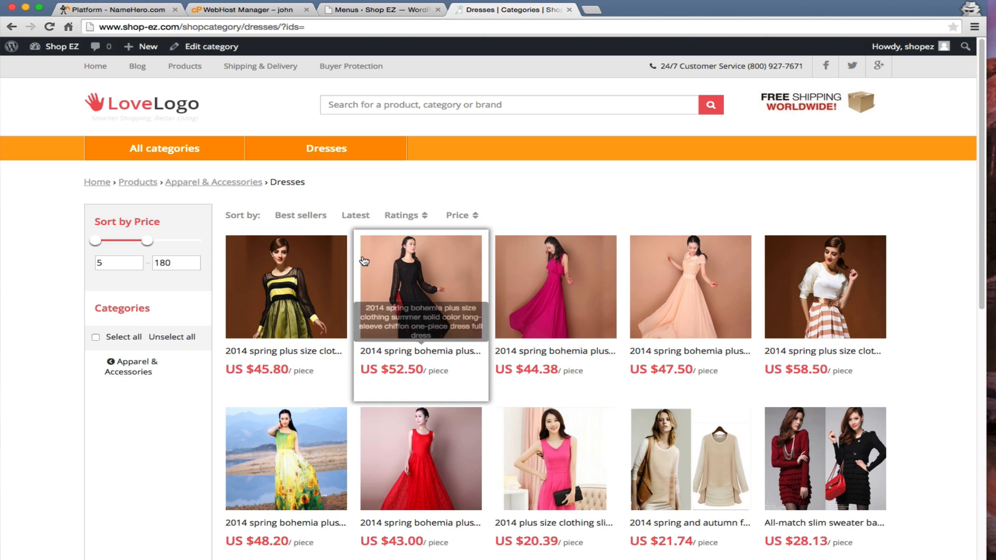
scroll("down", 3)
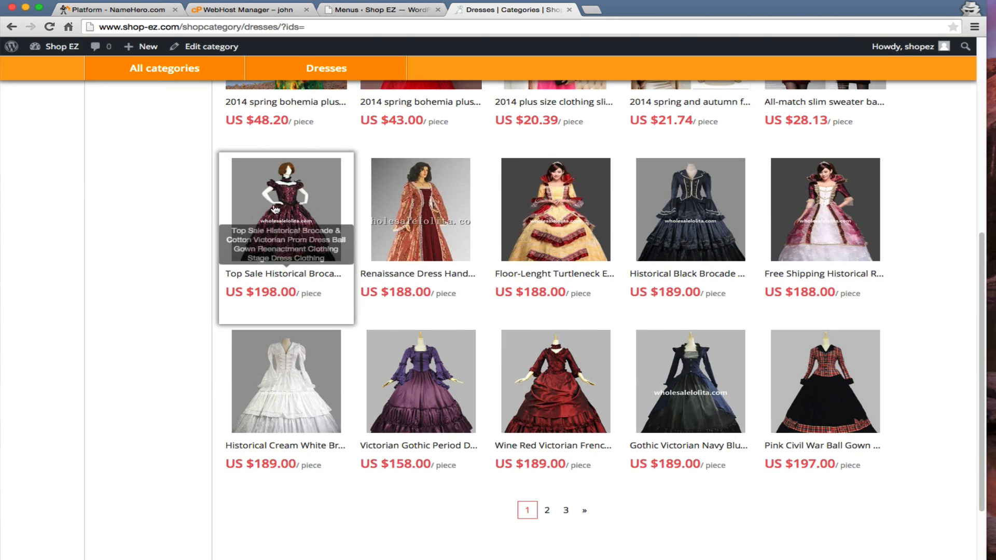
scroll("down", 3)
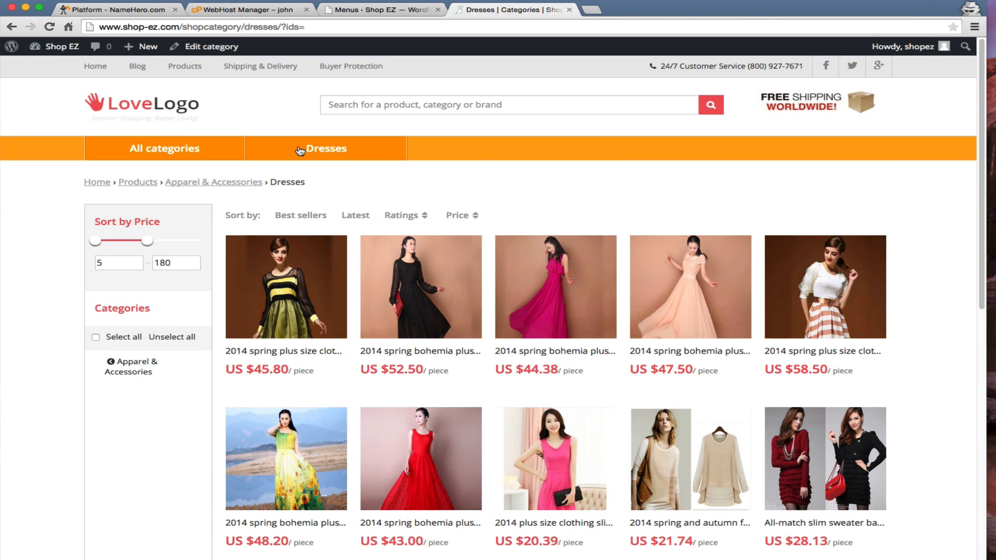
mouse_move(650, 273)
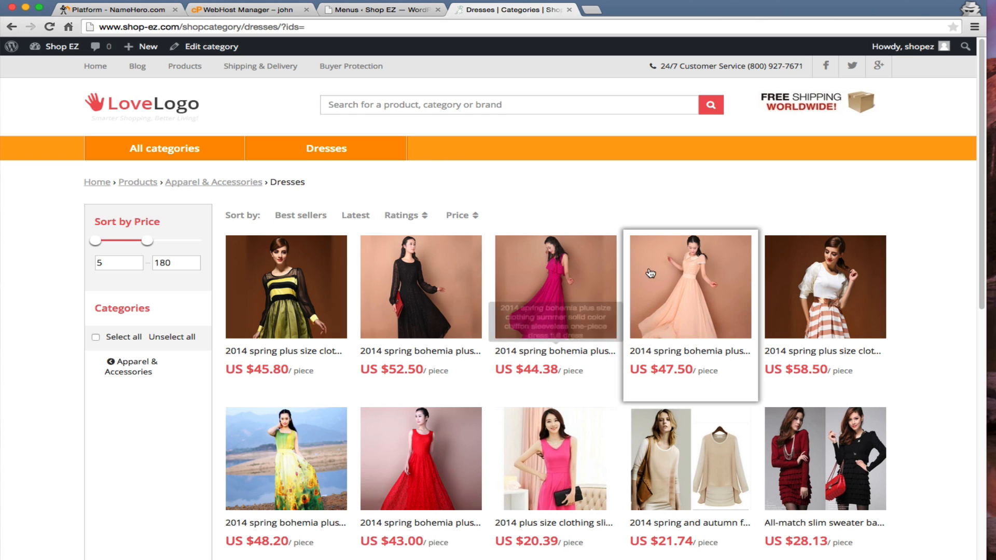
left_click(690, 287)
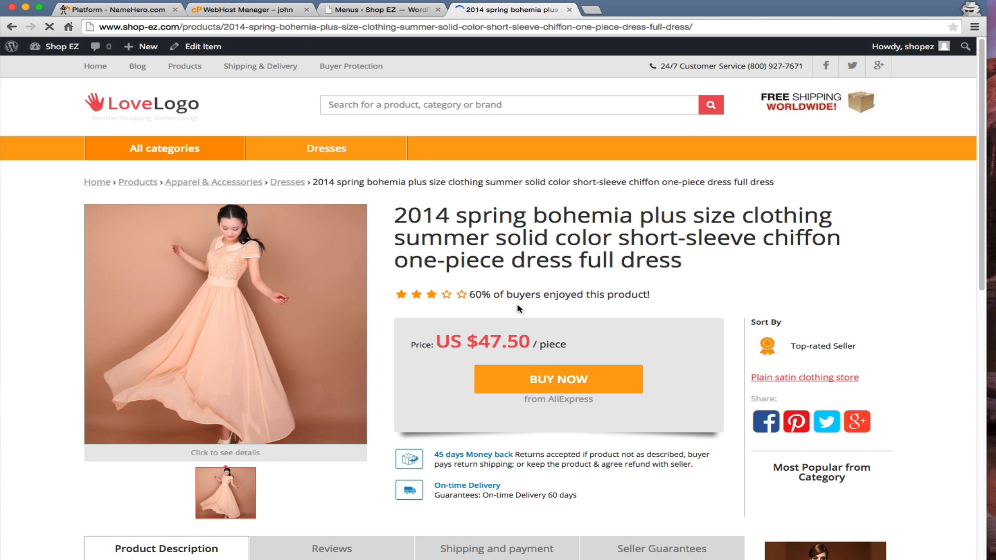
Scroll through the peach chiffon dress's US $47.50 product page description
scroll("down", 3)
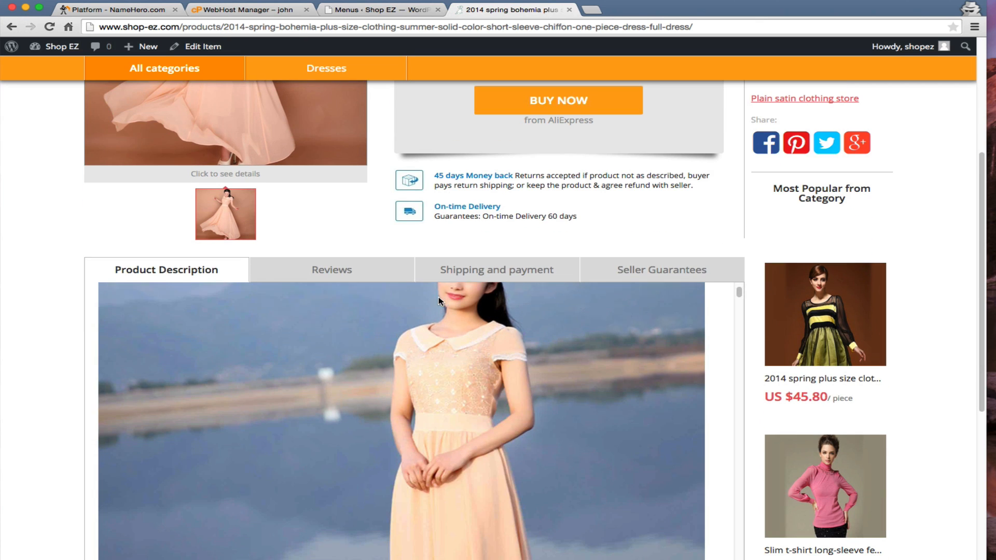
scroll("down", 3)
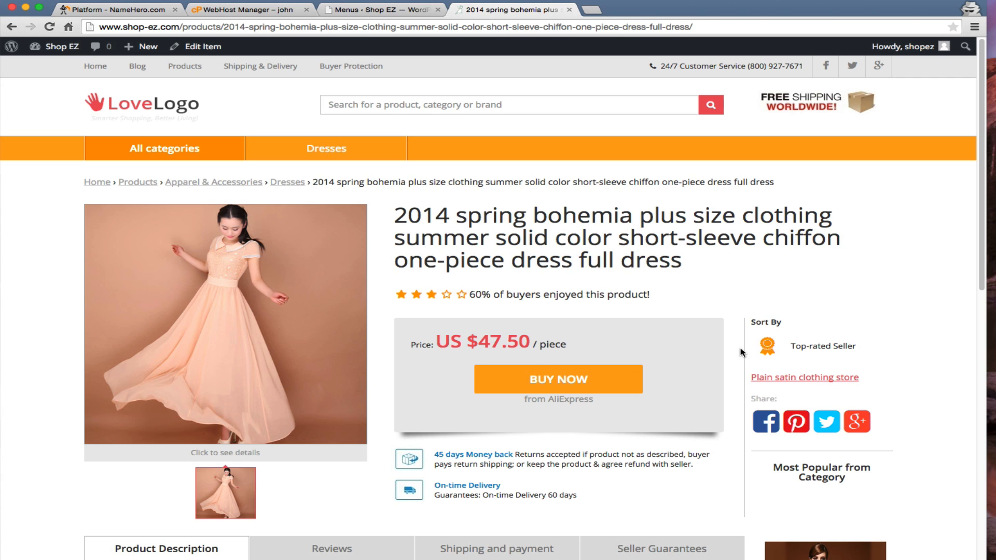
mouse_move(293, 188)
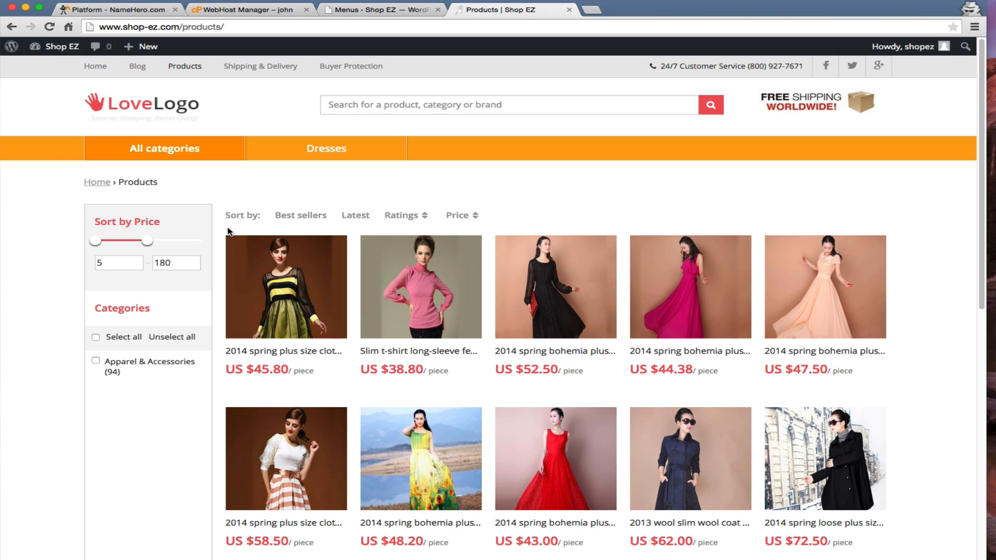
scroll("down", 3)
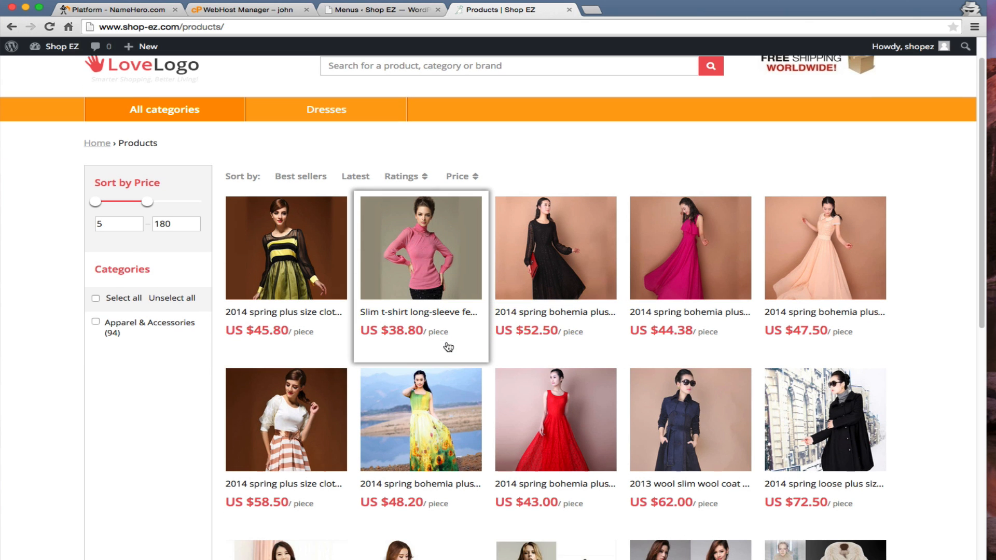
scroll("down", 3)
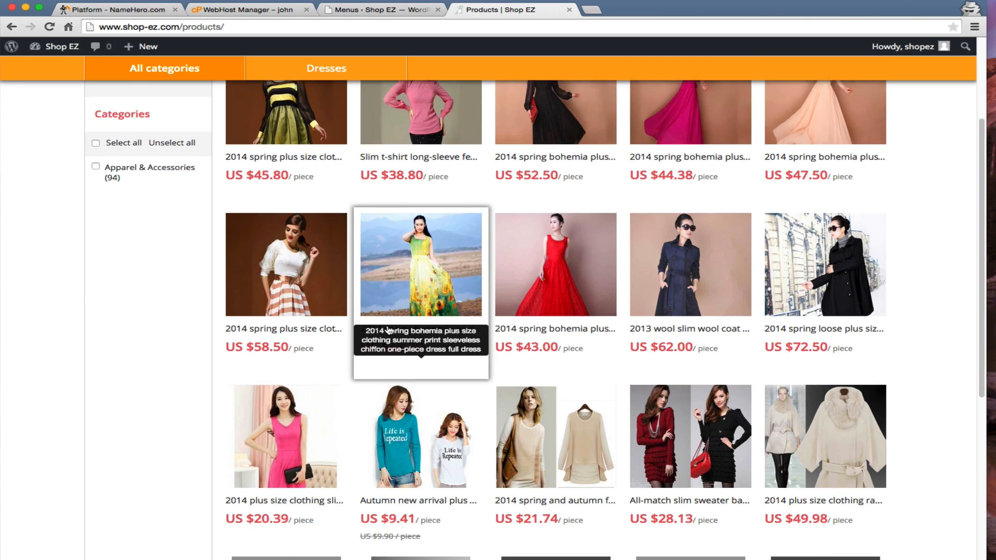